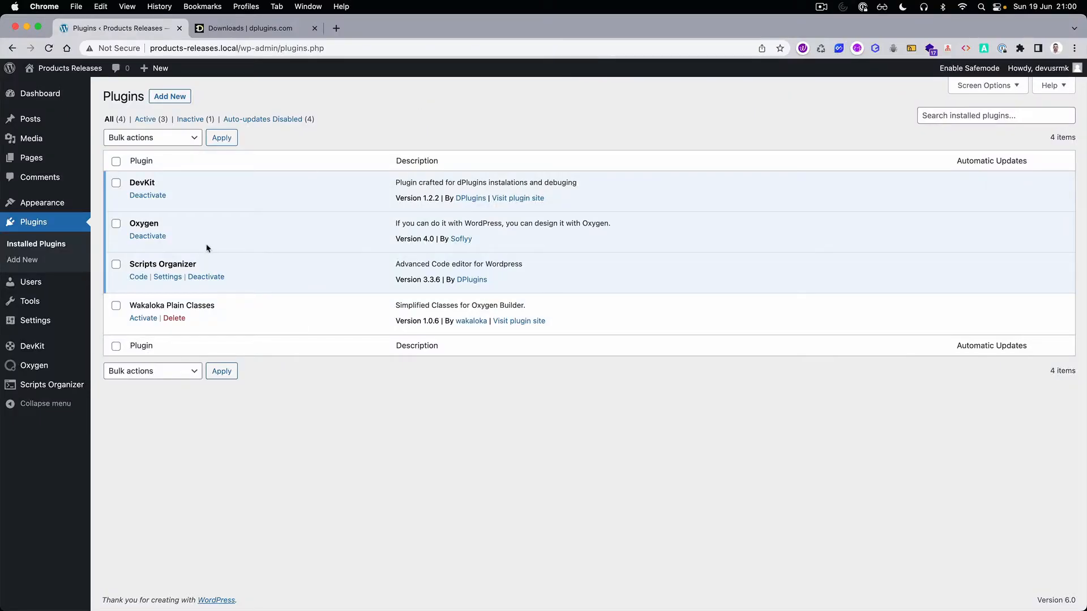
mouse_move(143, 318)
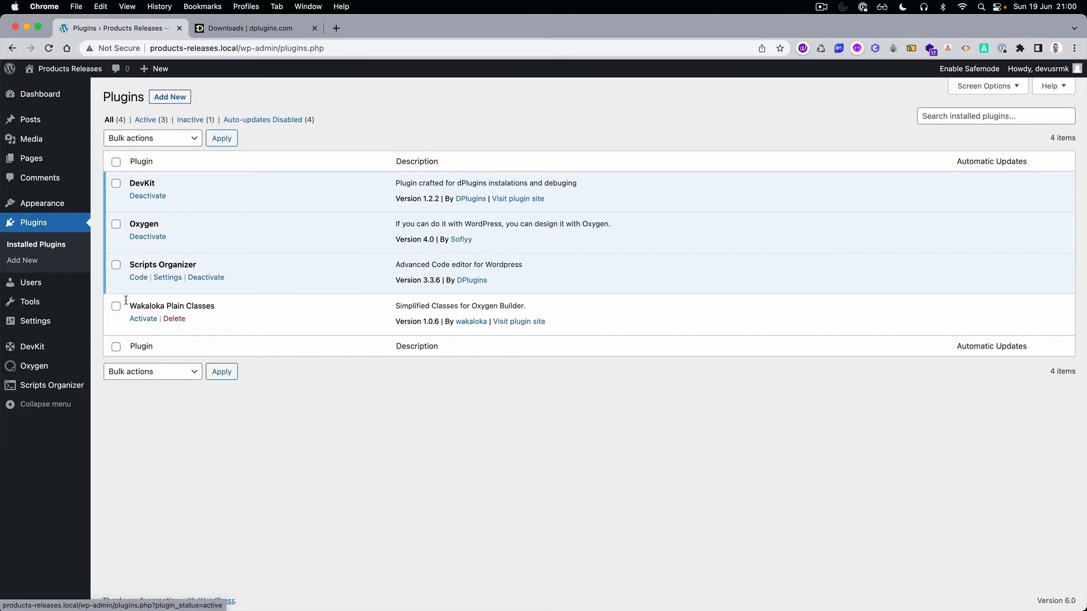
Activate the Wakaloka Plain Classes plugin from the Plugins page
click(143, 318)
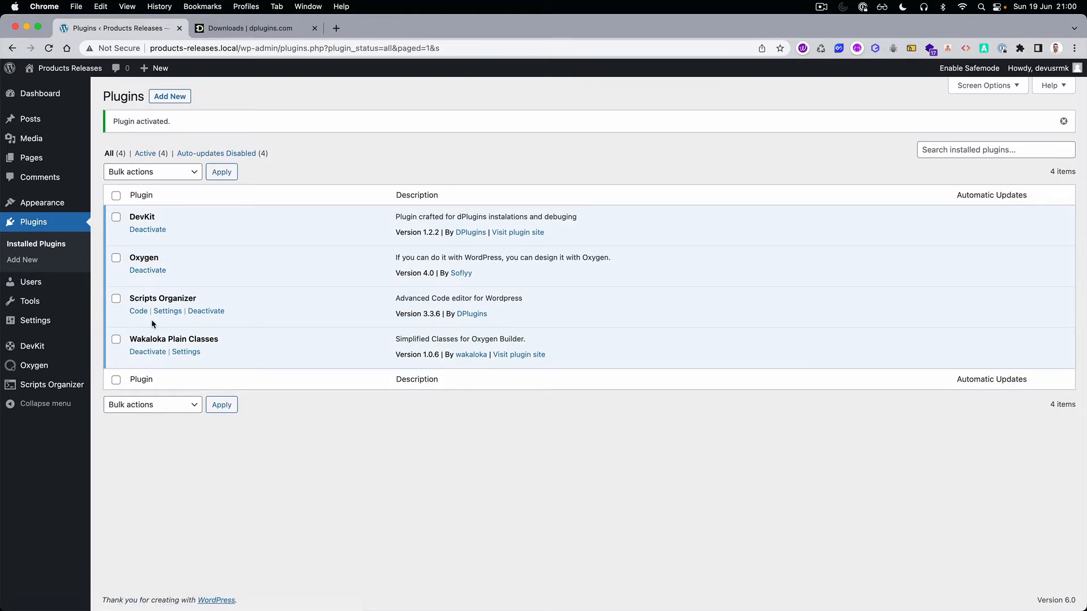
Check the Plain Classes license key, then return to the Settings view showing Oxygen Builder 4.0 unpatched
click(186, 350)
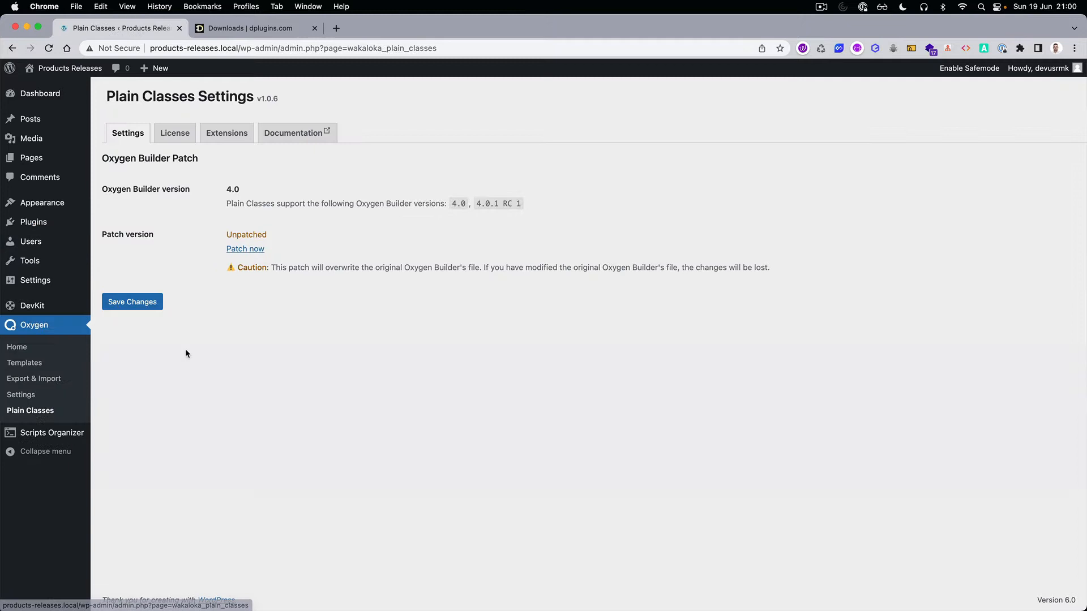
click(175, 133)
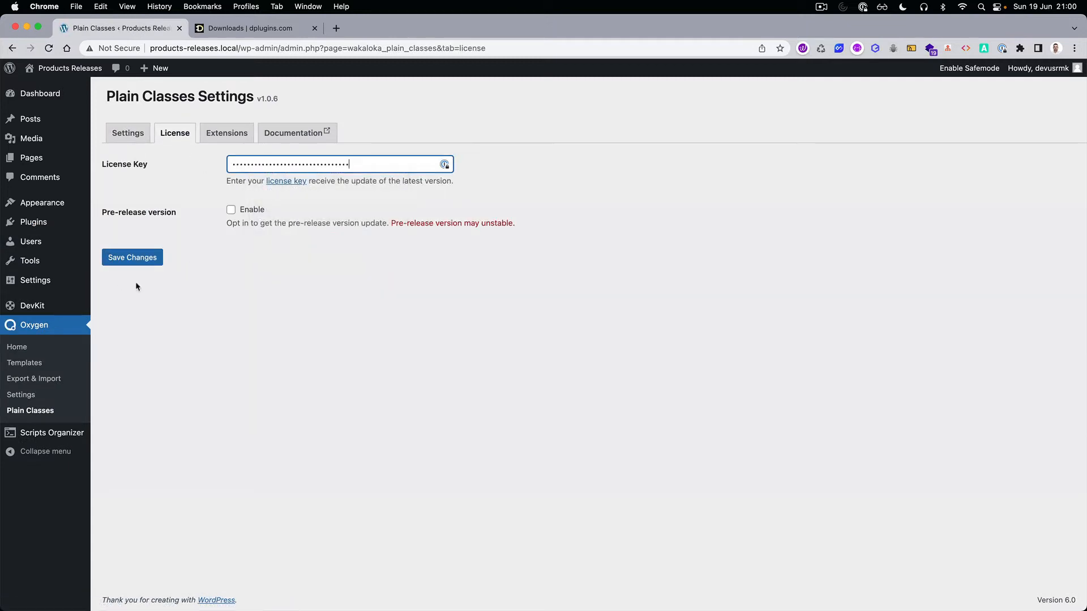
click(131, 257)
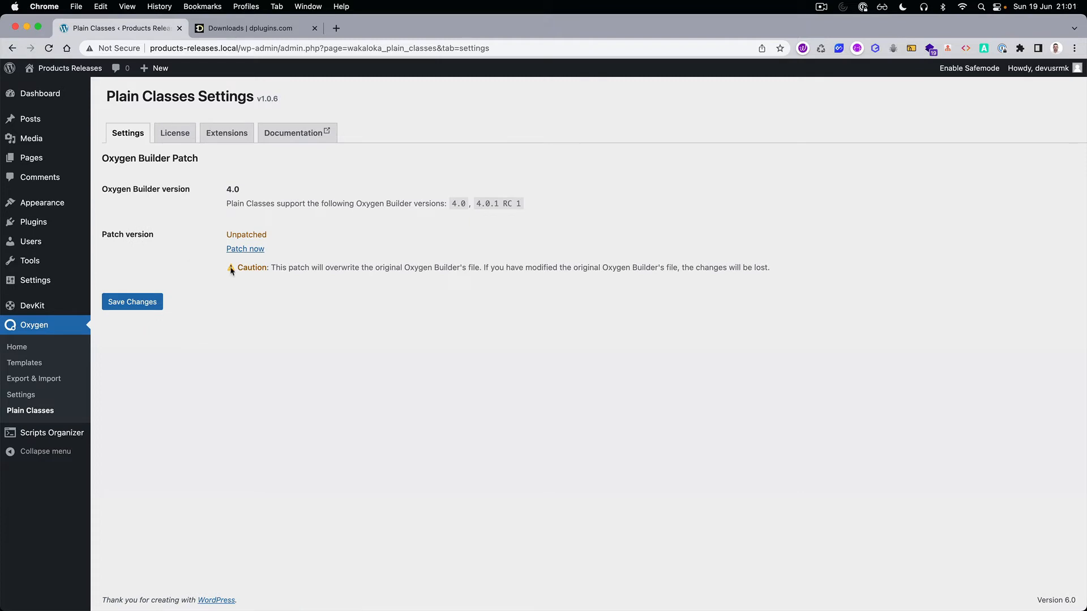
mouse_move(244, 249)
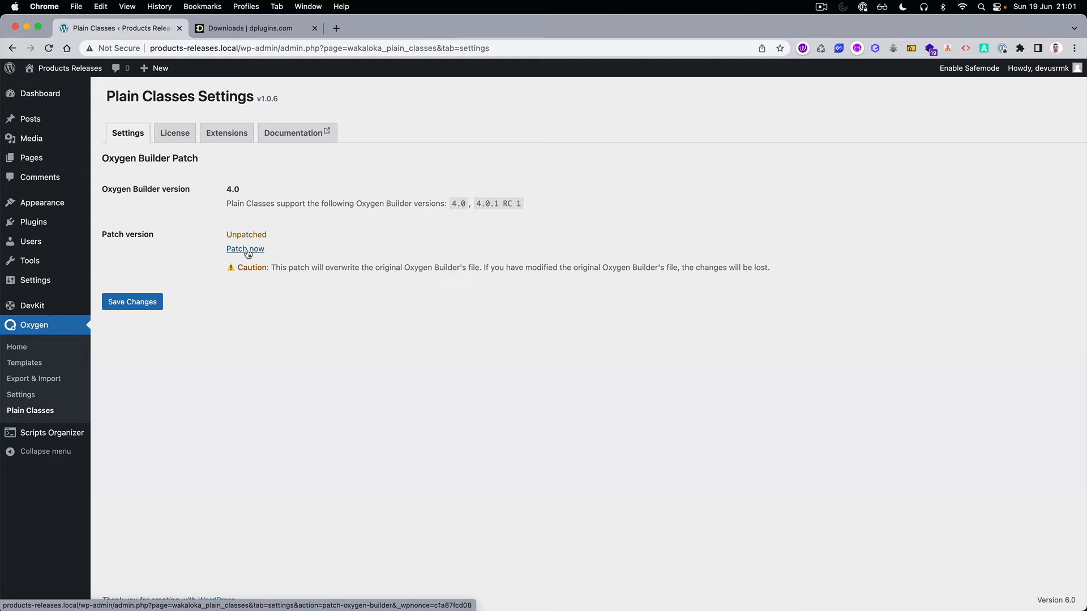
Patch Oxygen Builder via 'Patch now' so it reads 1.0.0 Patched, and dismiss the success notice
click(244, 249)
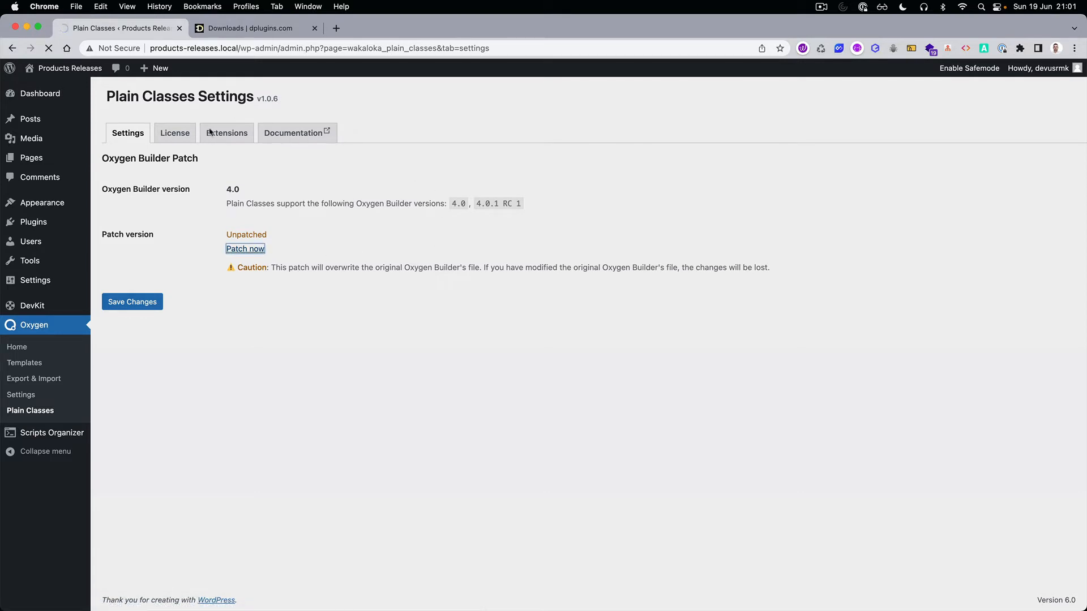
mouse_move(397, 408)
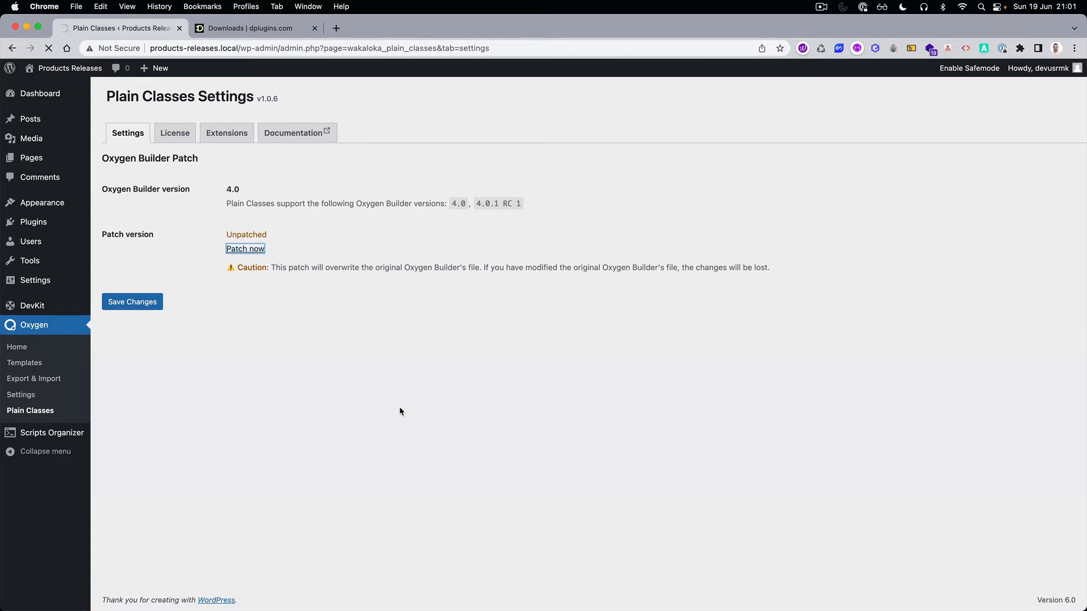
click(246, 249)
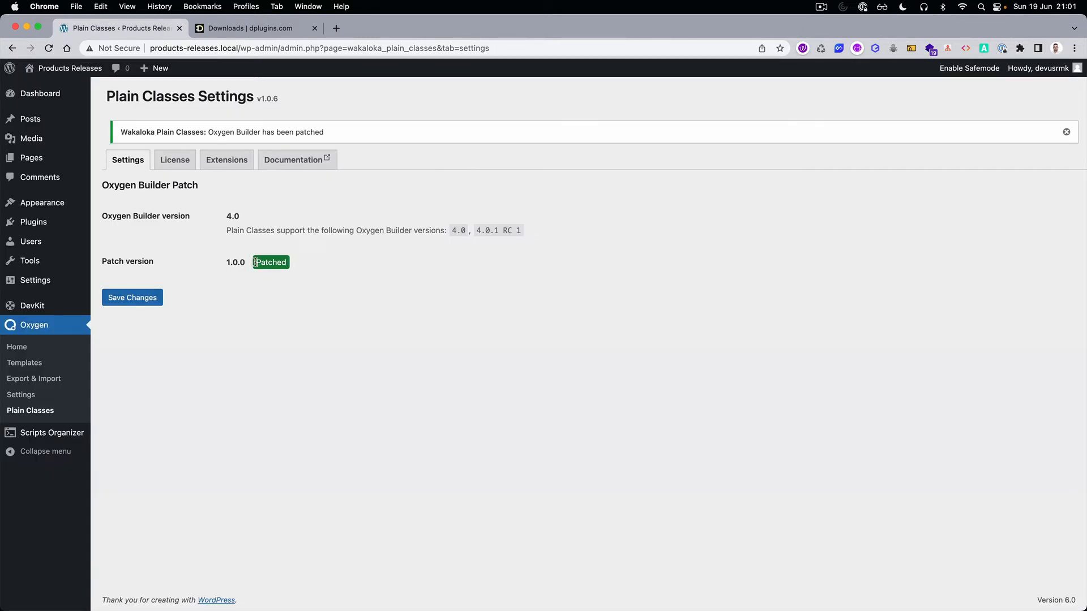
click(1067, 131)
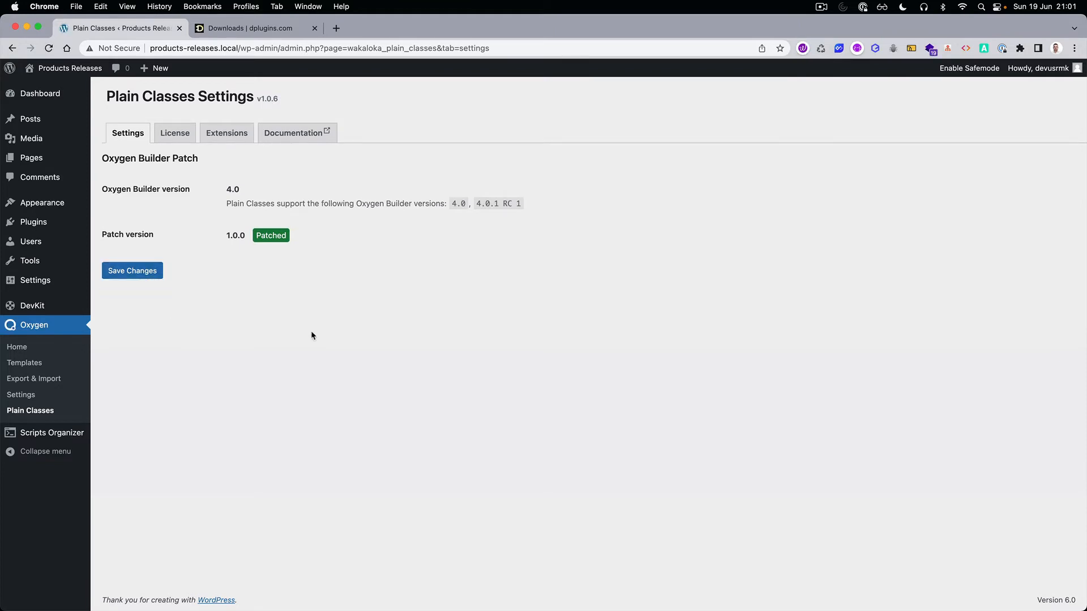
mouse_move(533, 341)
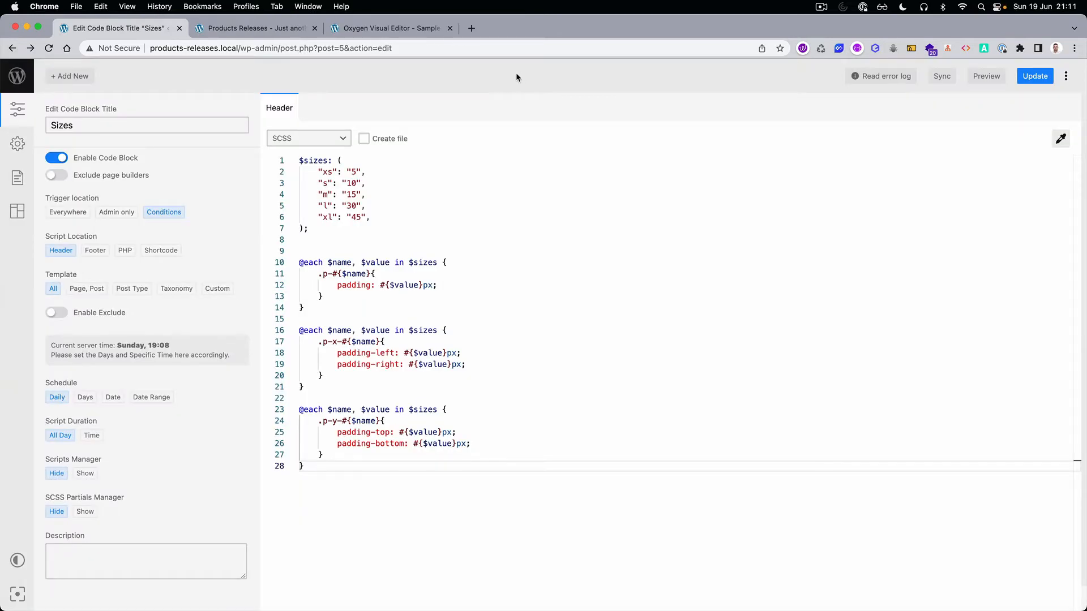
mouse_move(304, 153)
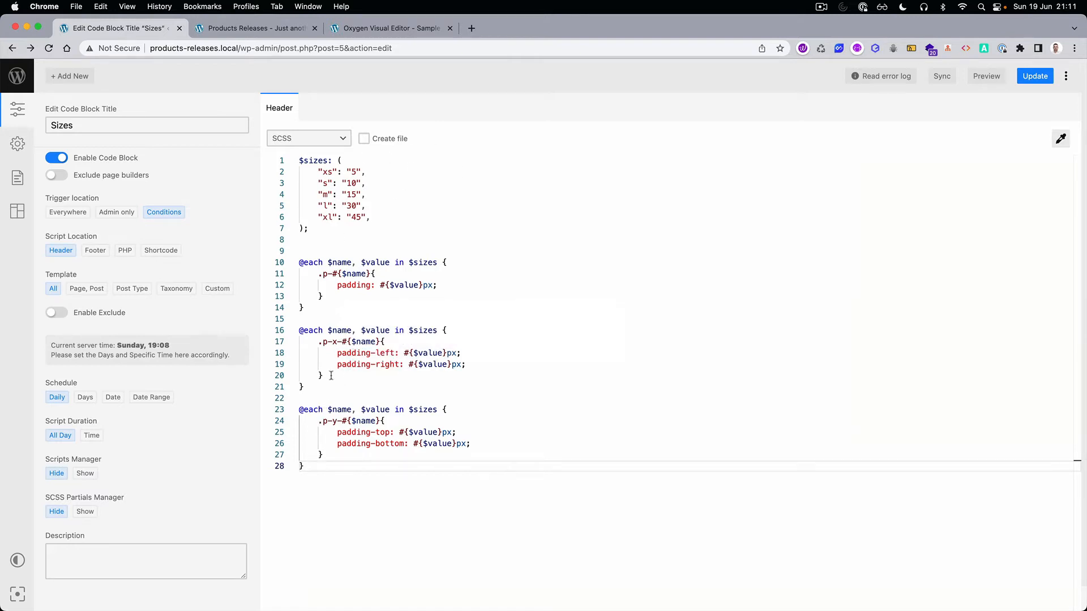
click(372, 239)
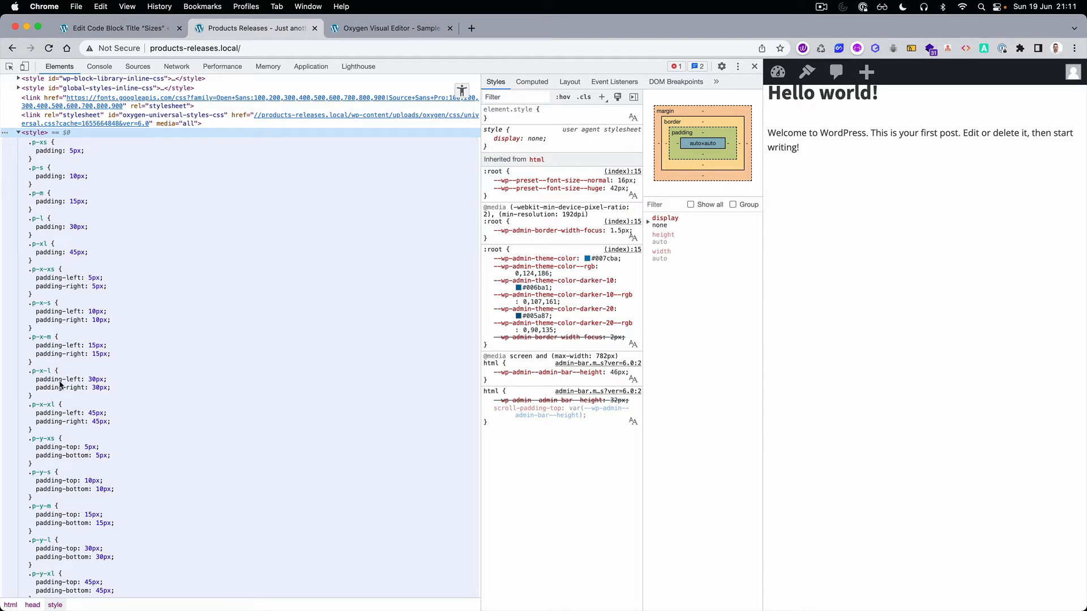
Review the generated p-, p-x- and p-y- padding classes, then switch to the Oxygen editor on Sample Page
scroll(down, 3)
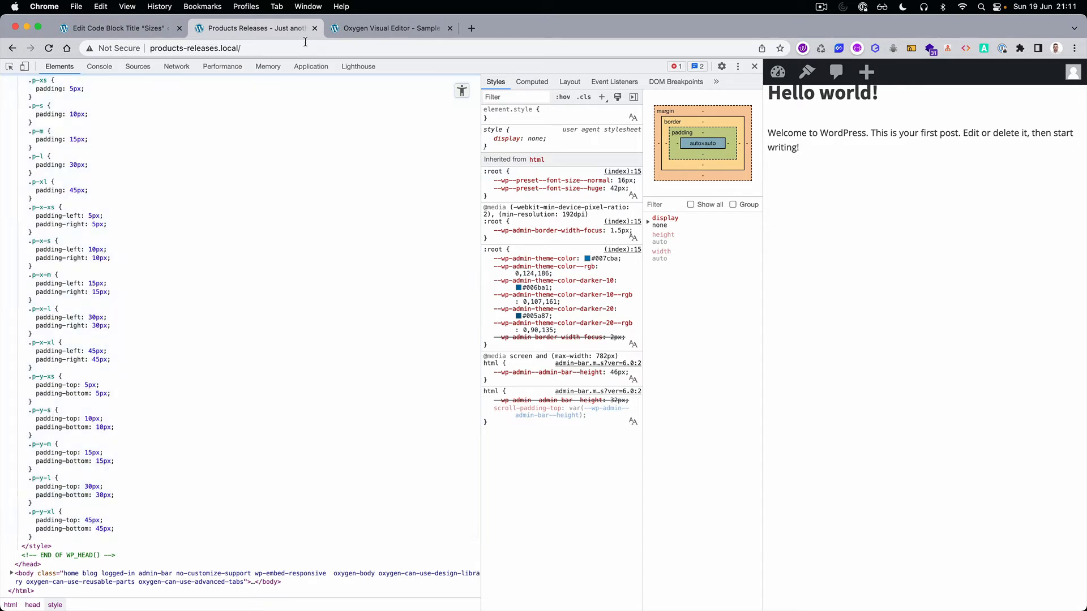
click(388, 28)
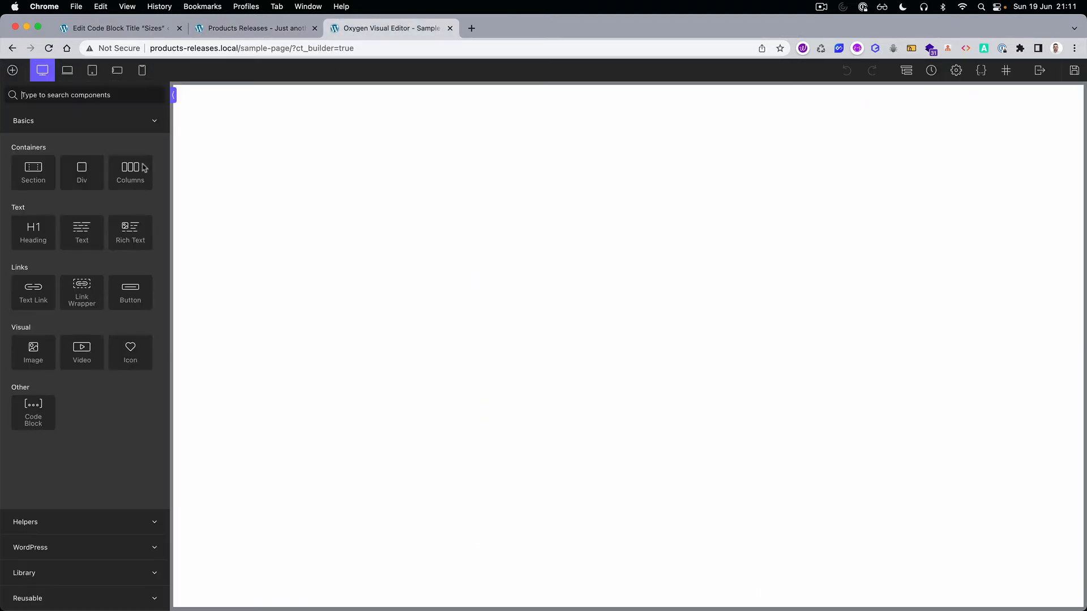
Add a heading with plain classes p-x-xl, marko and marko2, then view the Sample Page live
click(33, 232)
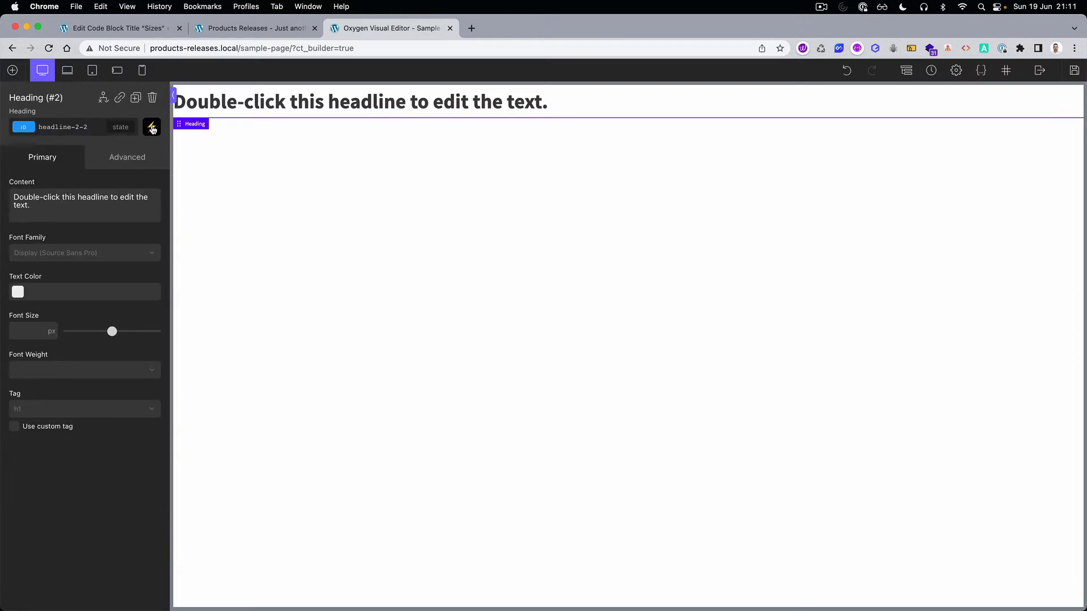
click(151, 127)
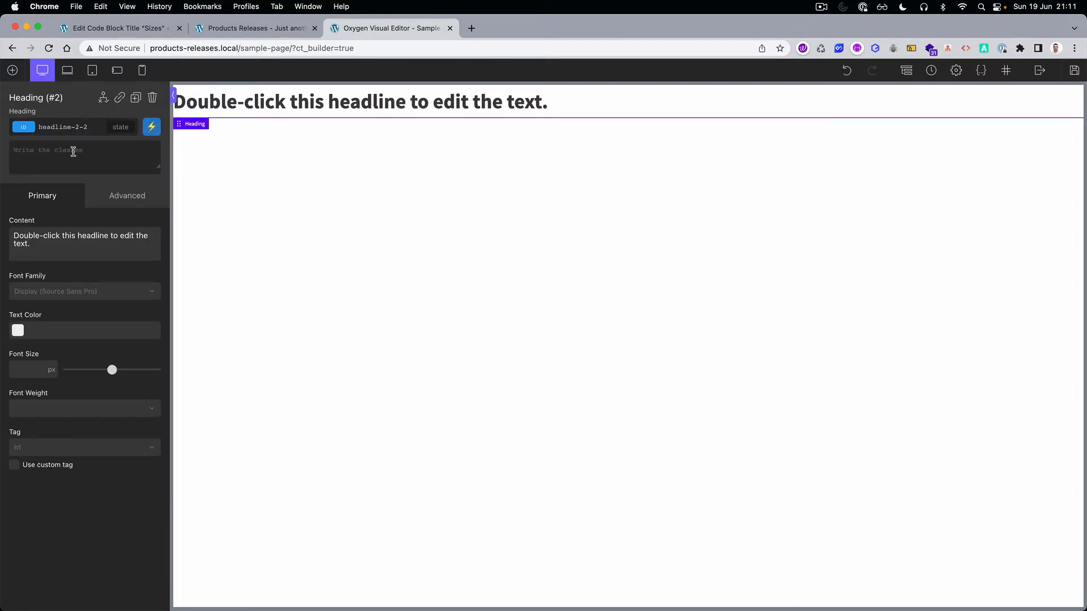
text(p-m)
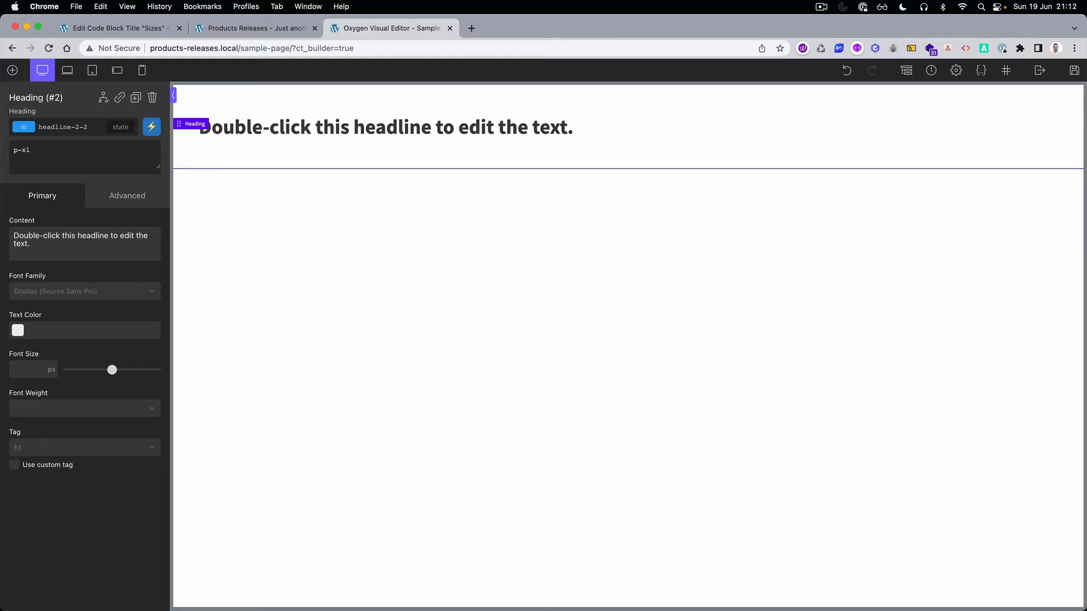
text(p-1)
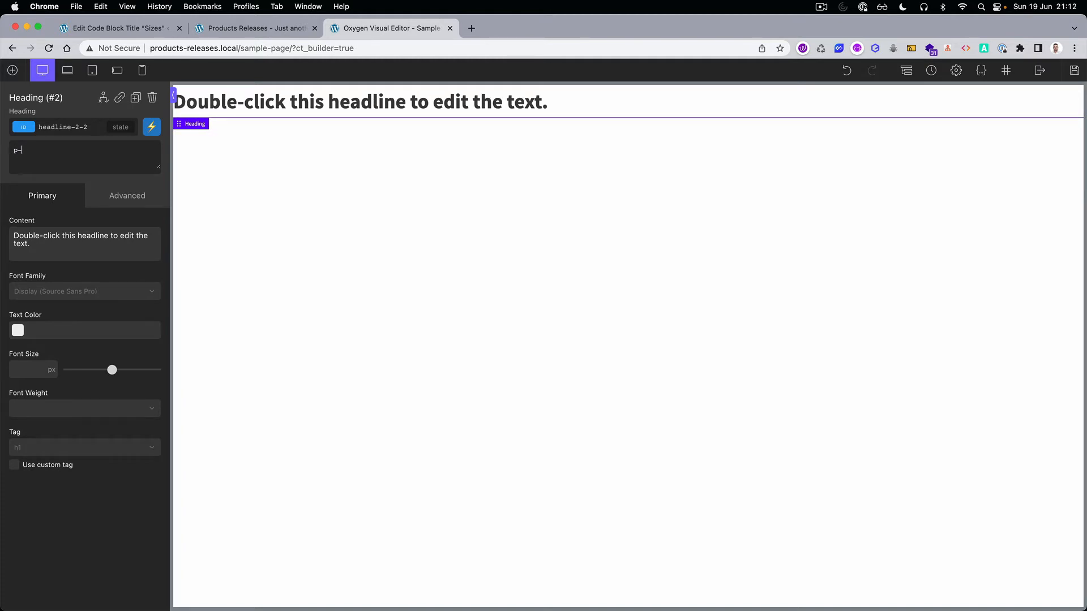
text(xl)
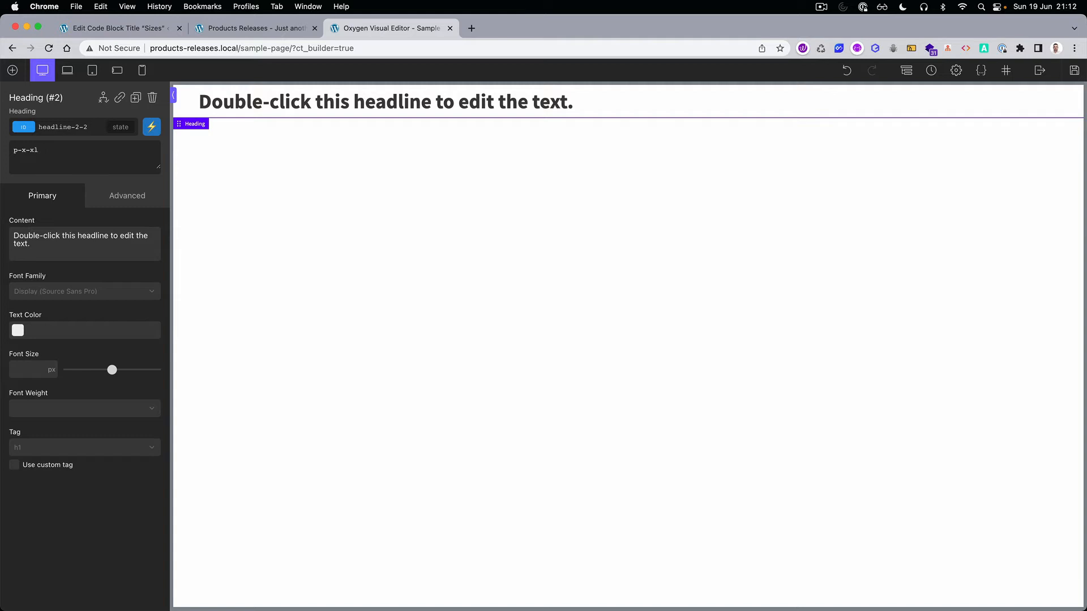
text(marko marko)
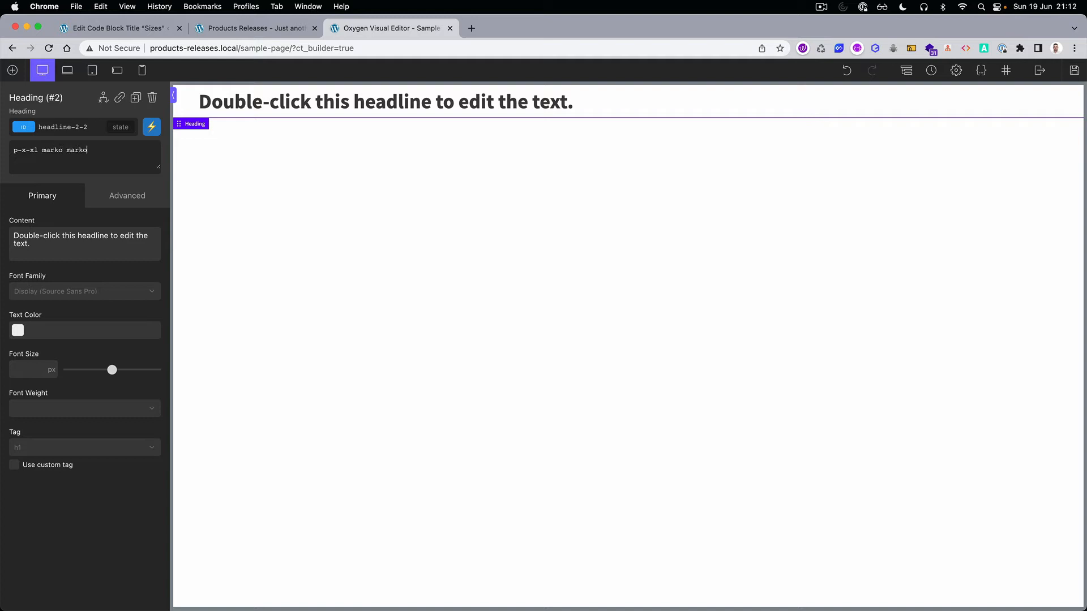
text(2)
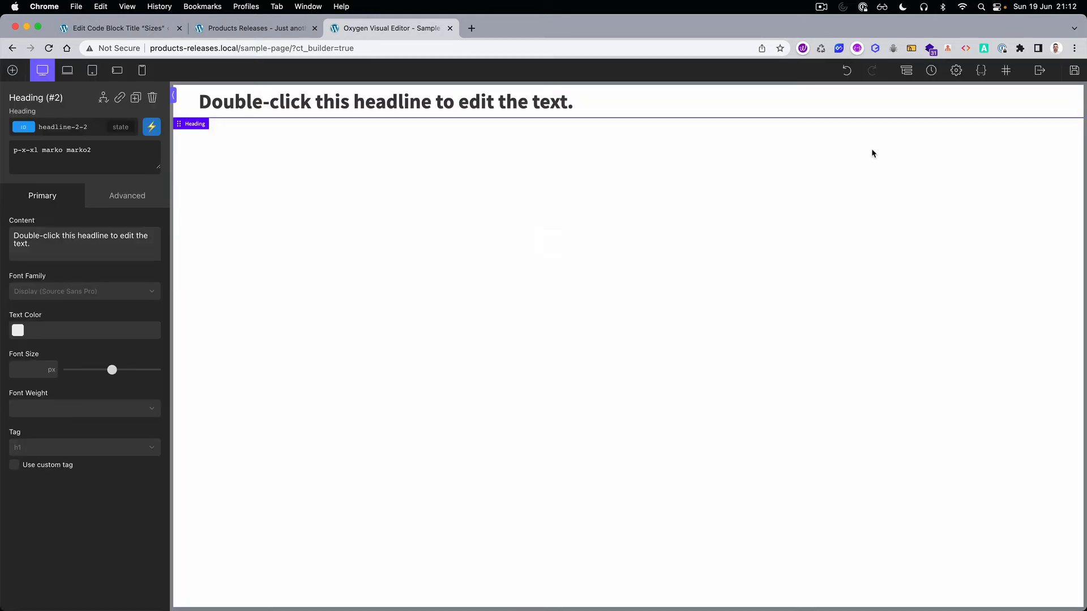
click(1039, 70)
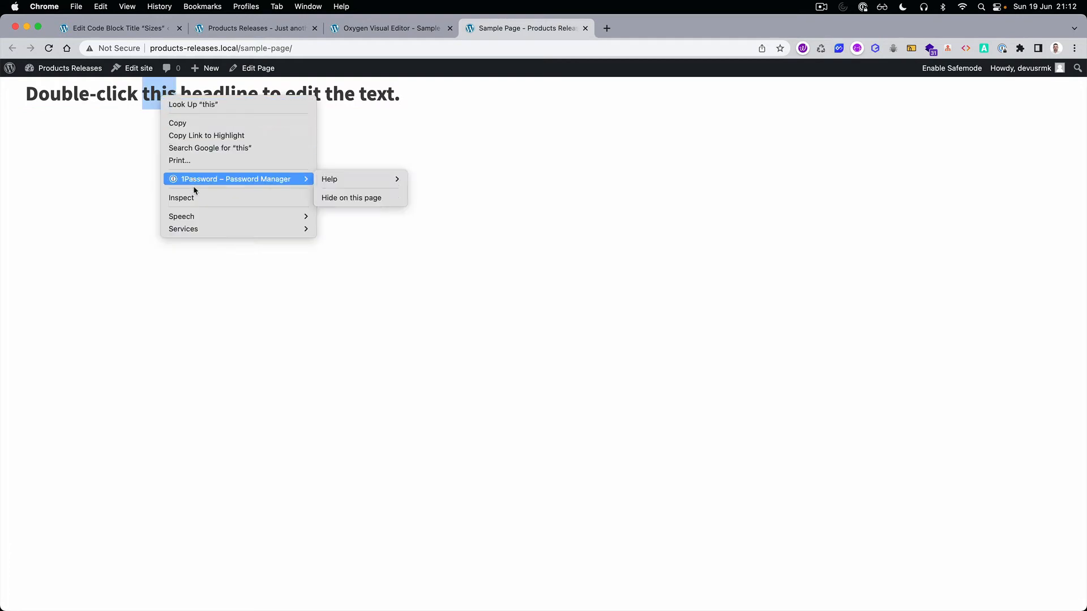
Inspect the live h1 to confirm its classes p-x-xl, marko and marko2
click(181, 197)
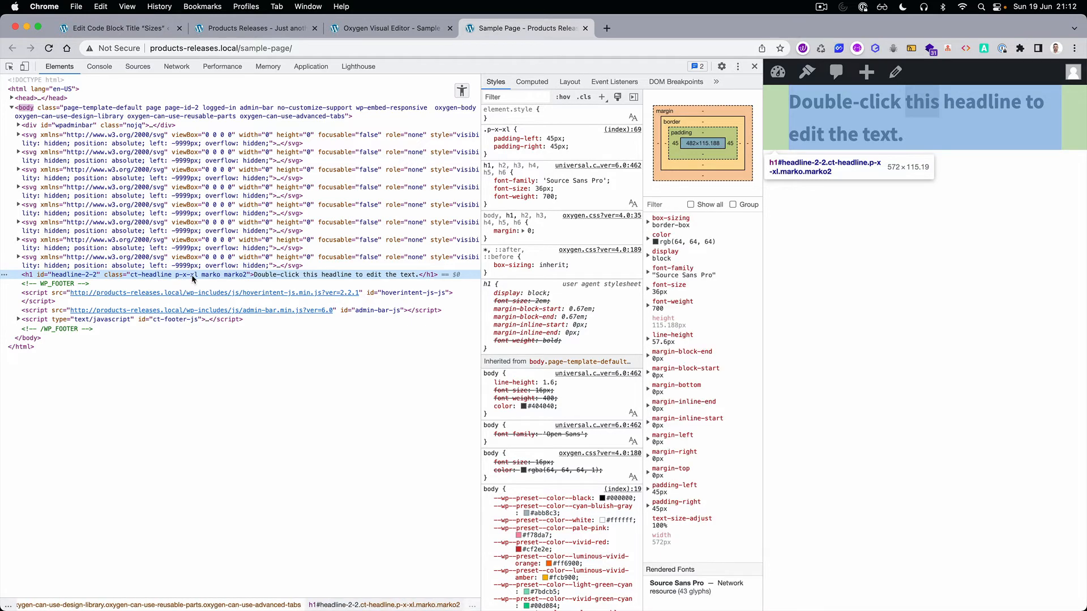
mouse_move(198, 324)
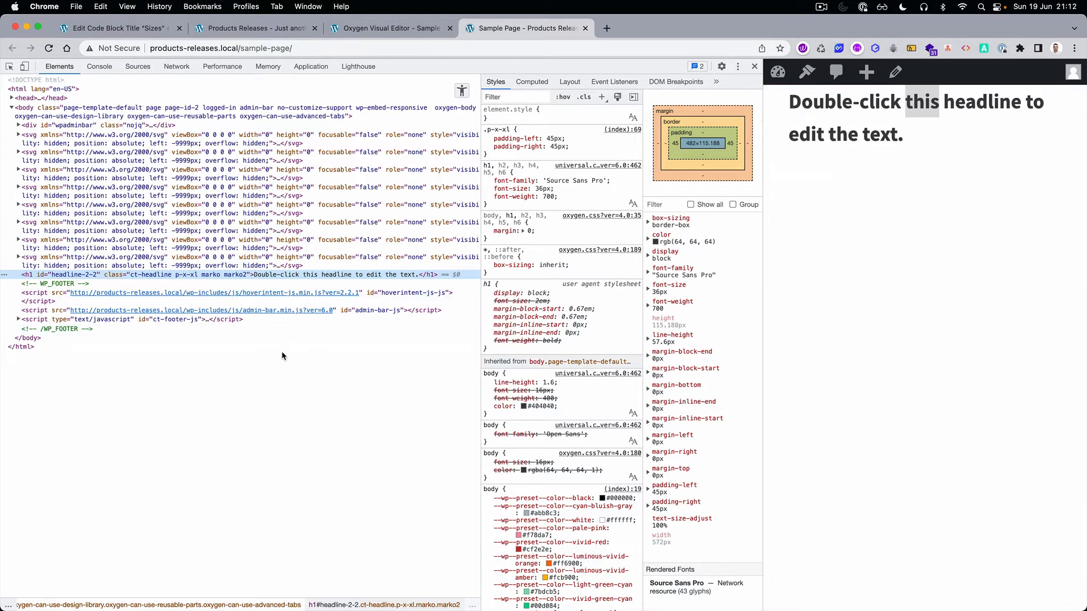
mouse_move(269, 367)
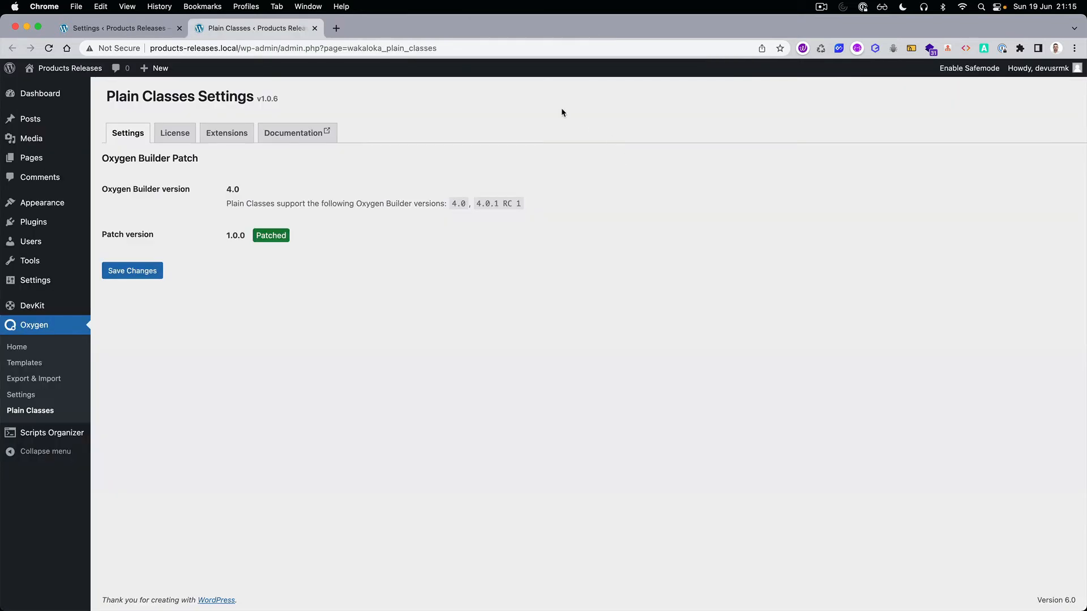
mouse_move(296, 132)
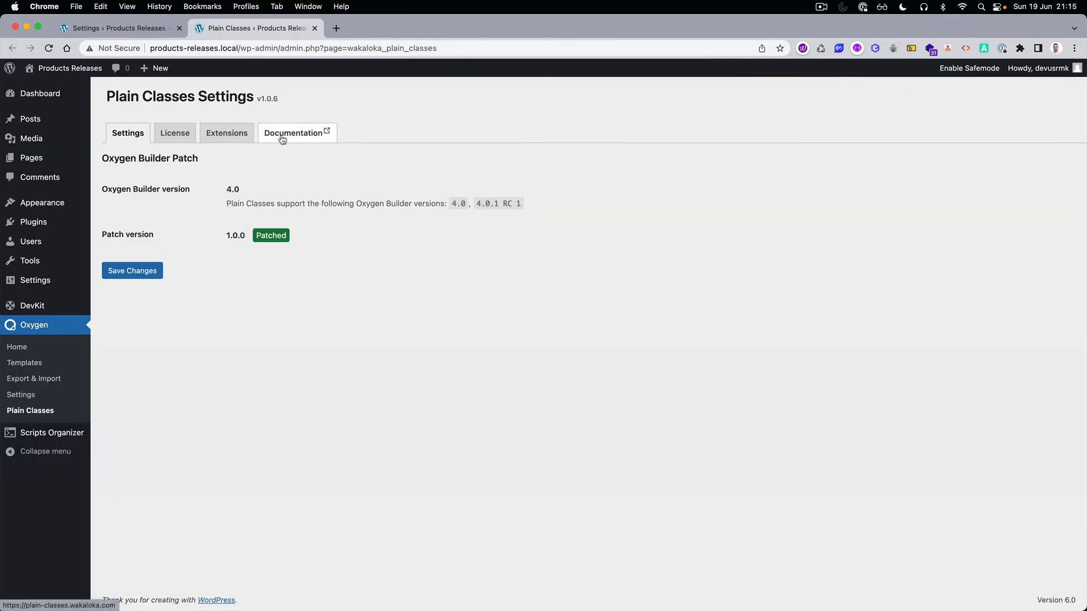
Go to the Plain Classes documentation site from the plugin's Documentation link
click(296, 133)
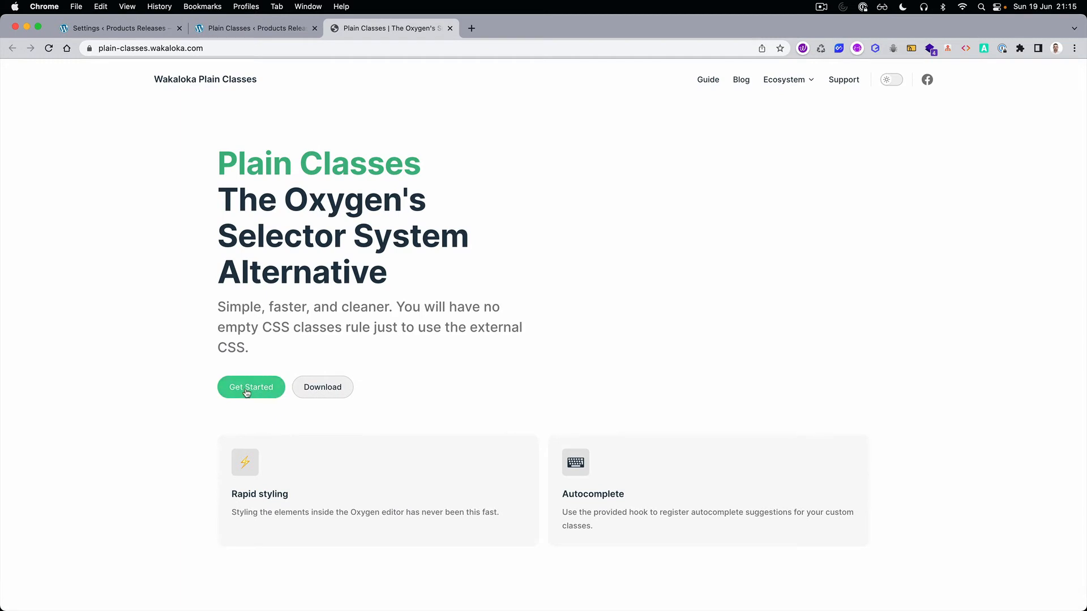
In the Autocomplete Integration guide, copy the Oxygen Selector System PHP snippet
click(251, 387)
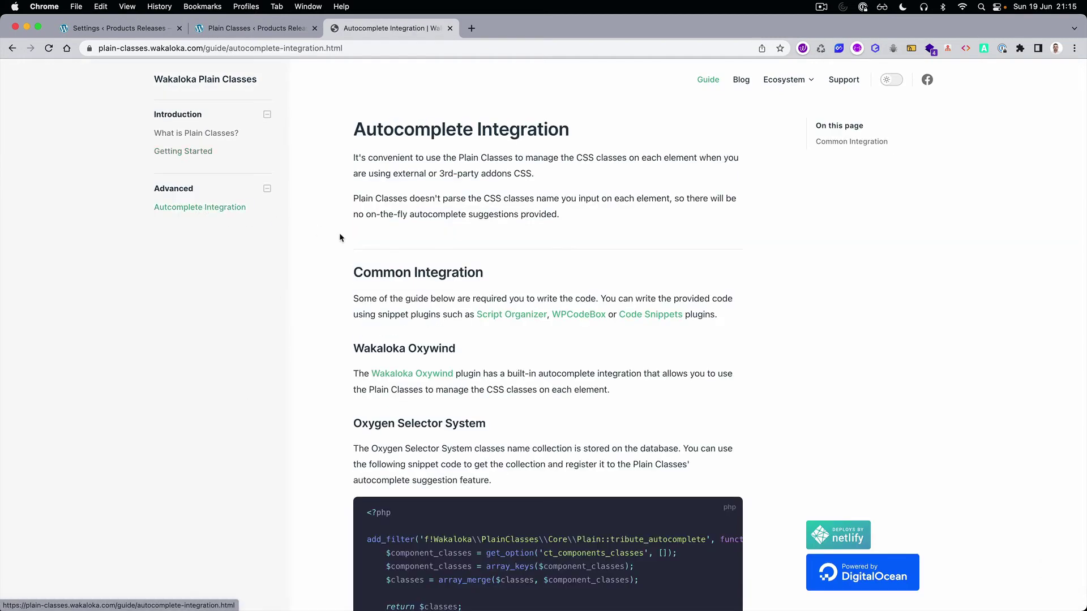
click(850, 142)
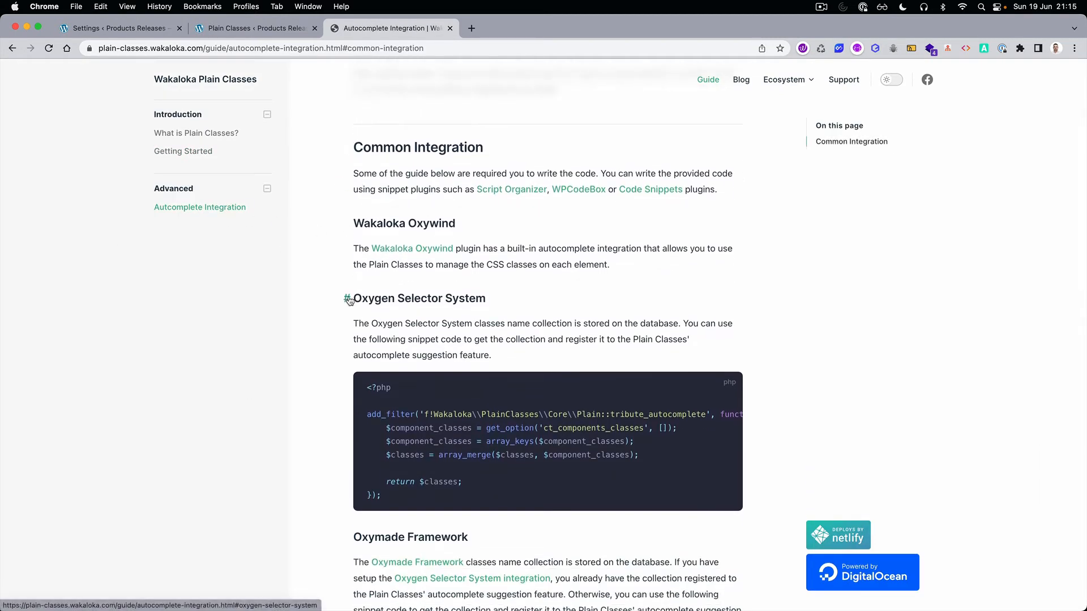
scroll(down, 3)
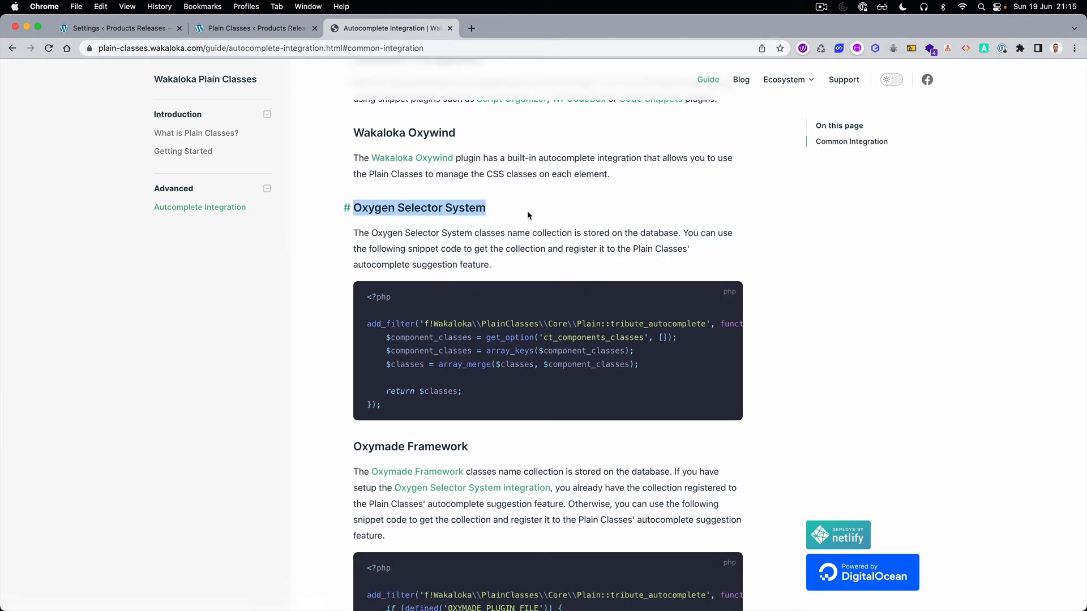
scroll(down, 3)
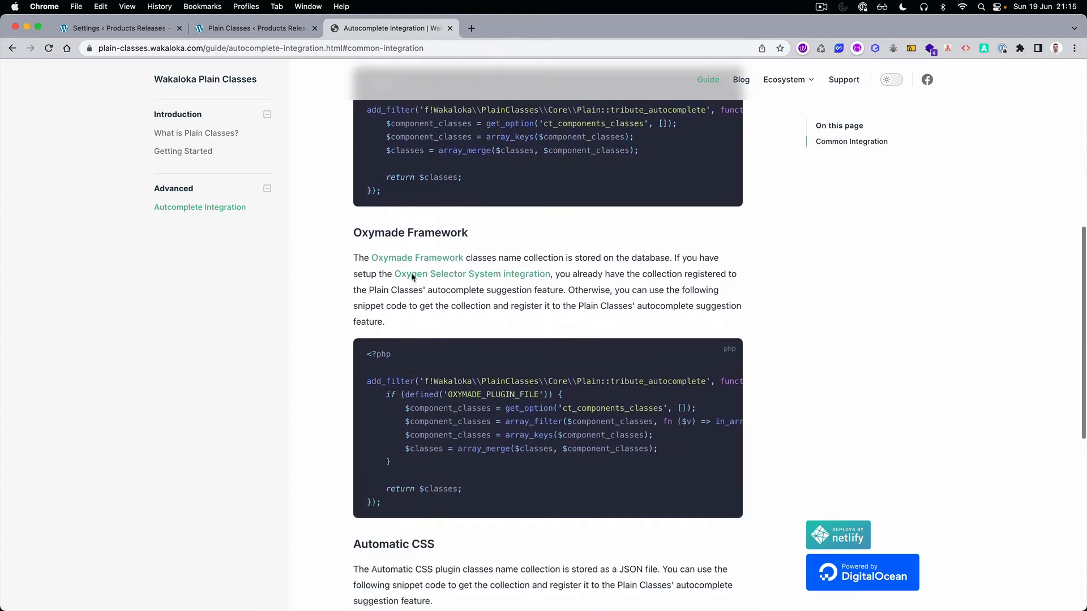
scroll(down, 3)
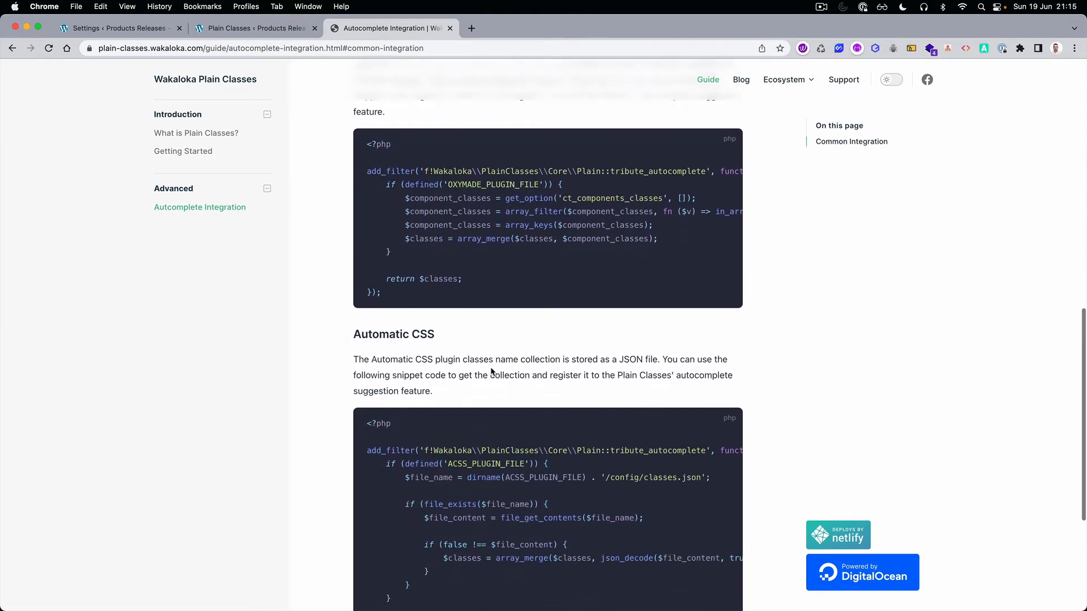
scroll(up, 3)
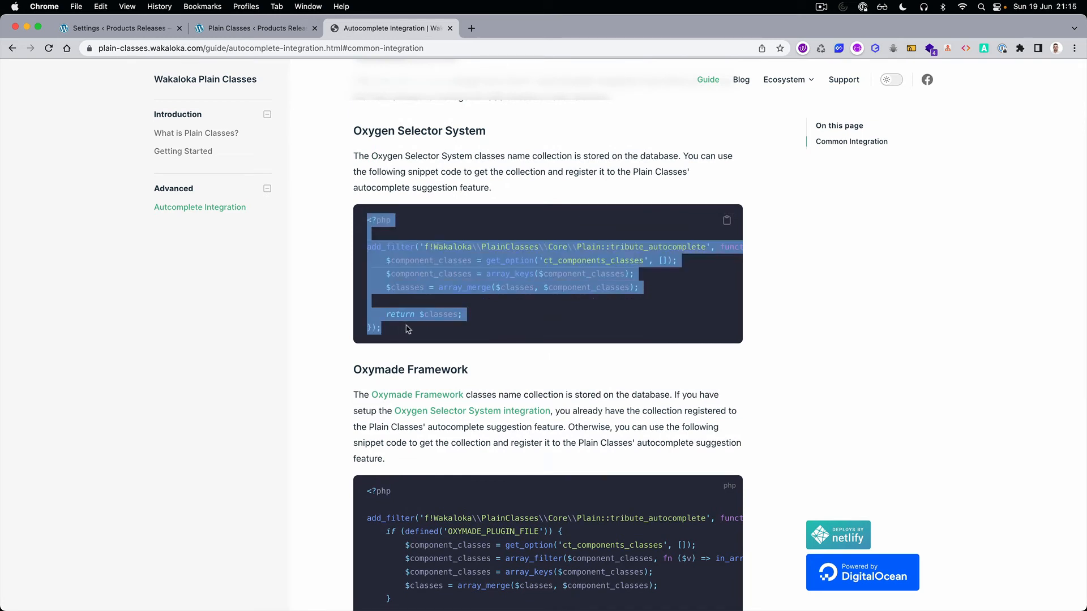
right_click(407, 330)
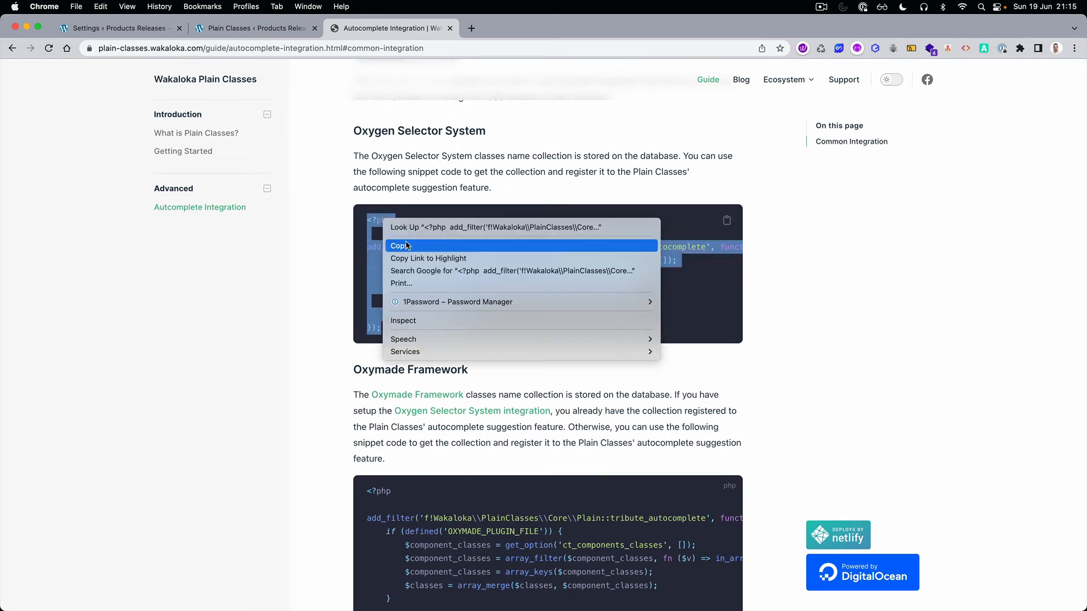
click(118, 28)
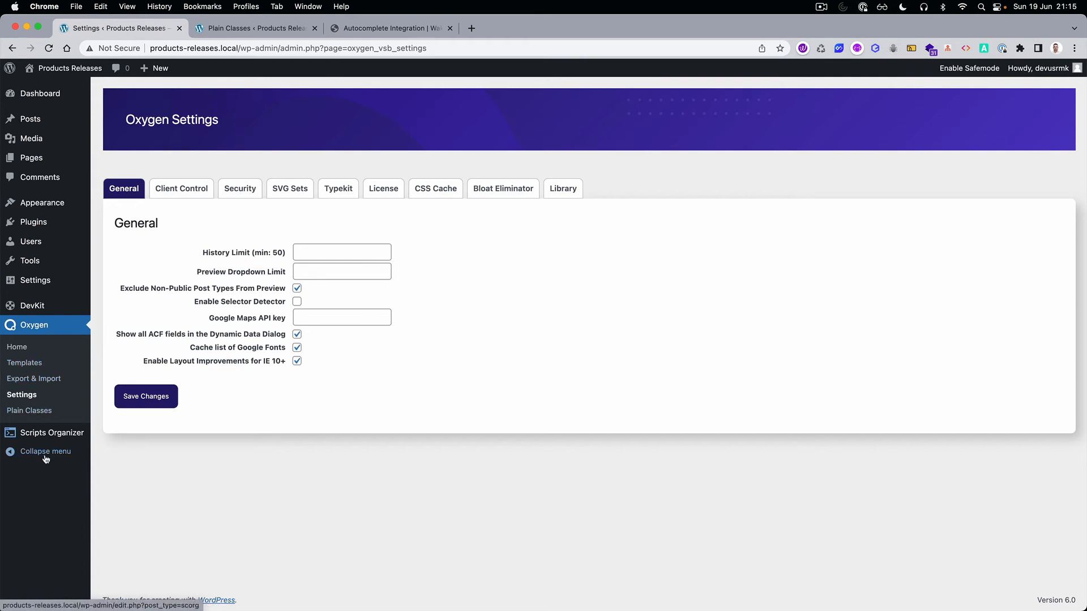
Create and publish a PHP code block 'Oxygen Autocomplete' in Scripts Organizer containing the snippet, running everywhere
click(48, 432)
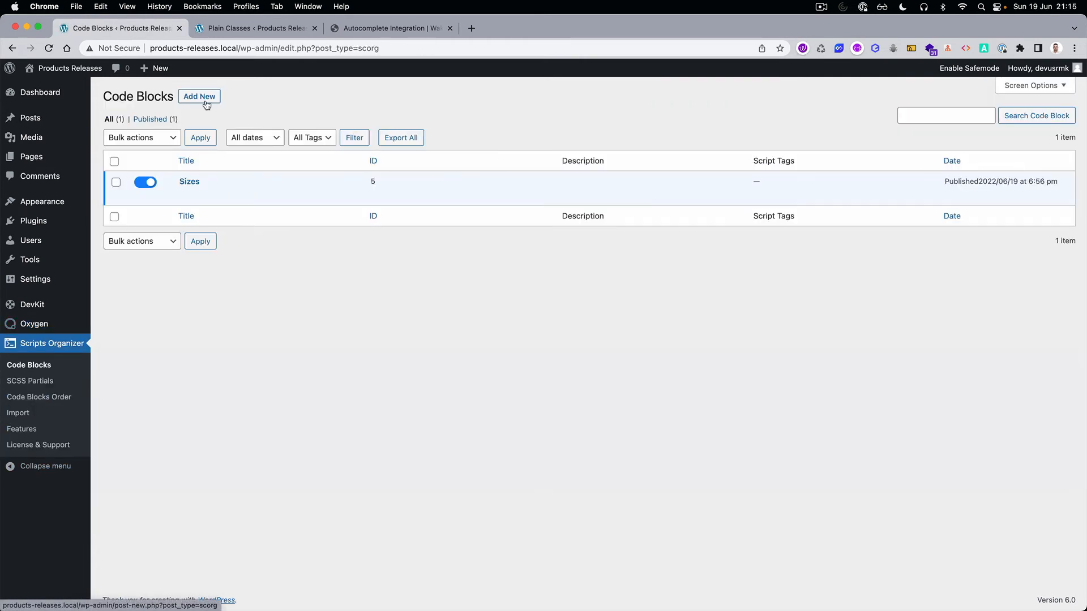
click(199, 96)
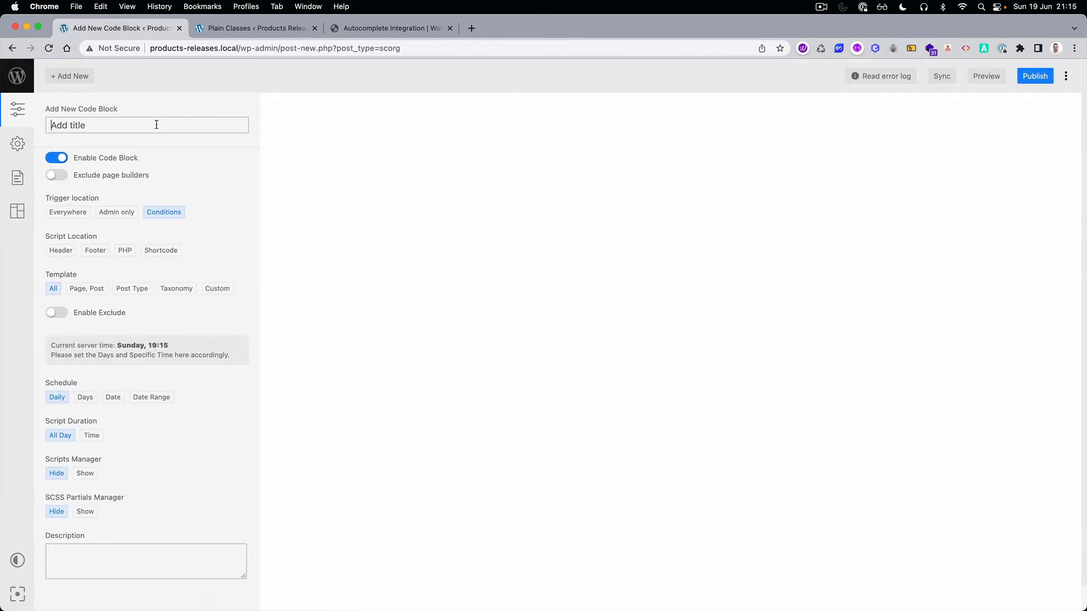
text(Oxygen Autocomple)
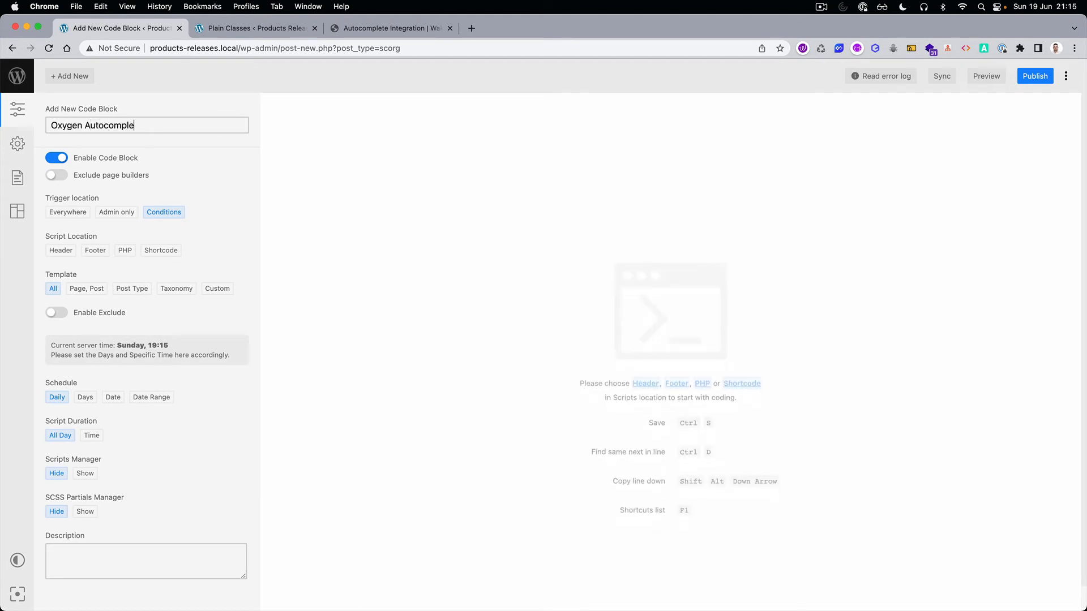
click(125, 250)
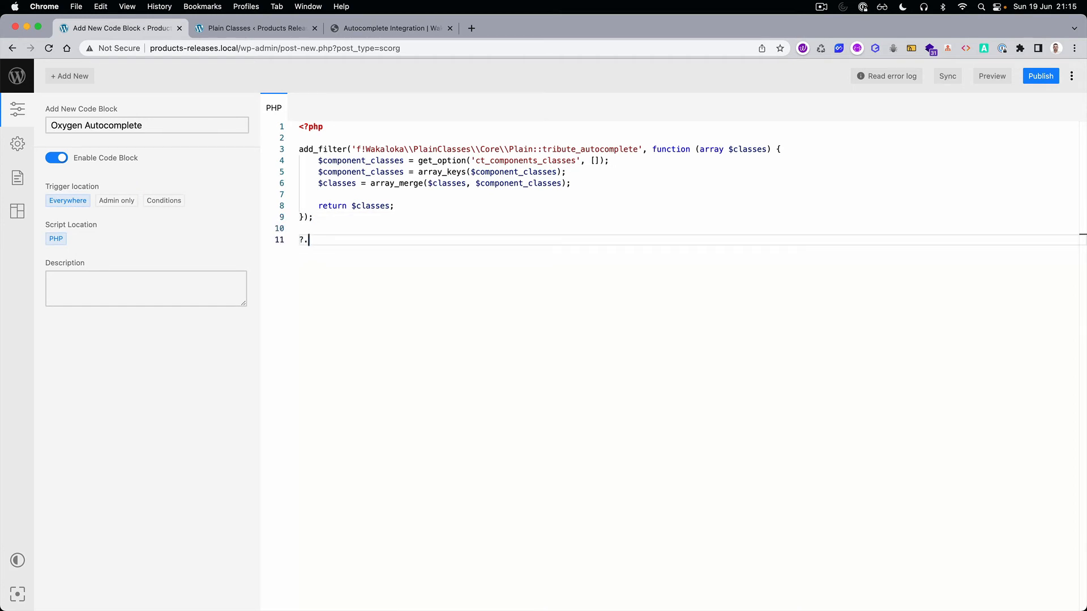
text(>)
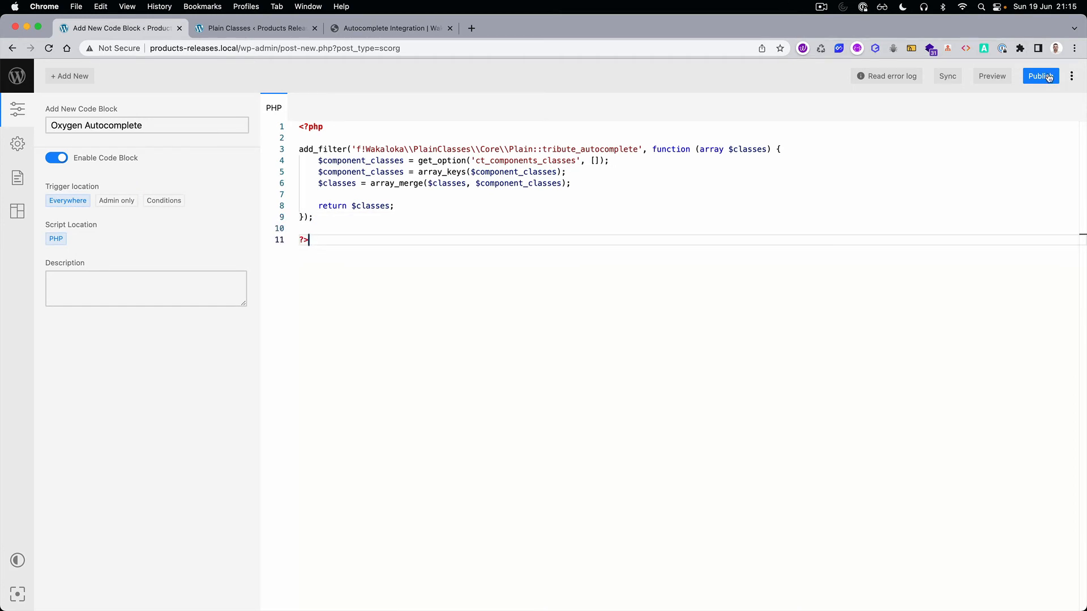
click(1040, 76)
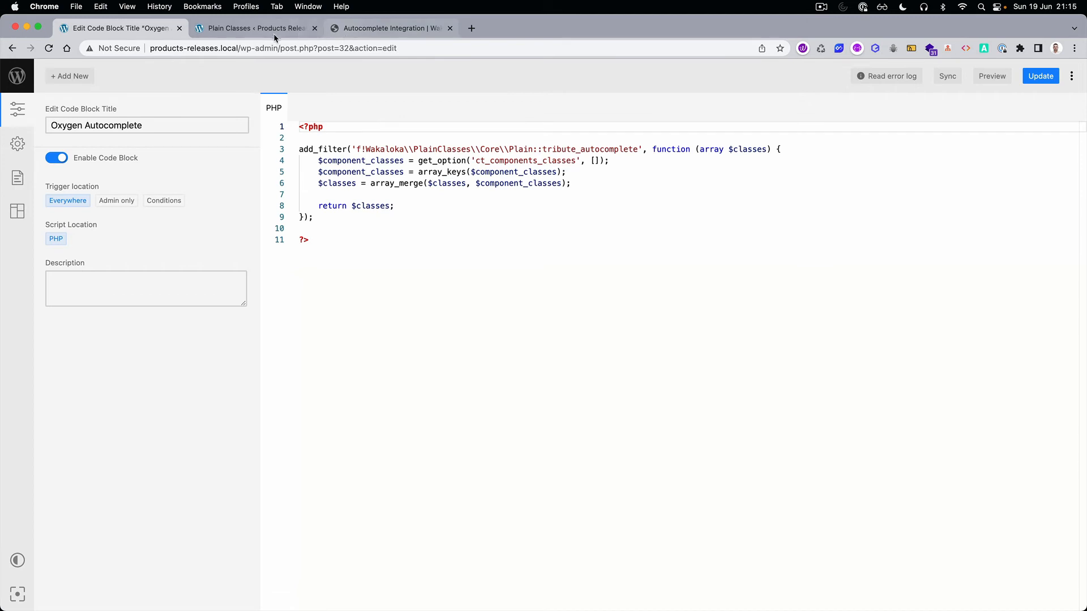
click(256, 29)
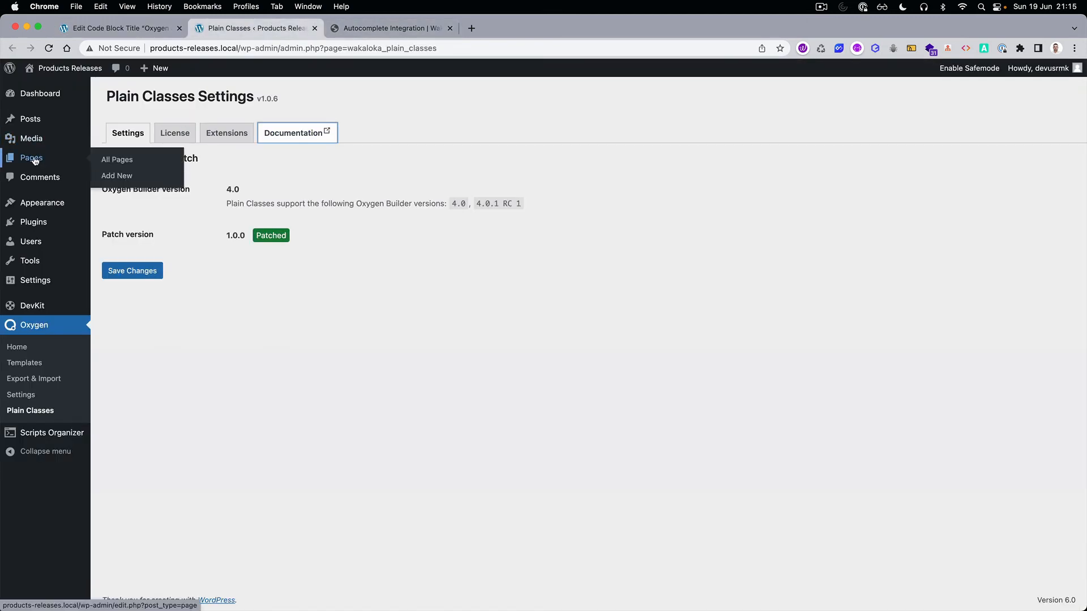
From the Pages list, edit the Front Page with Oxygen and wait for the builder to load
click(116, 160)
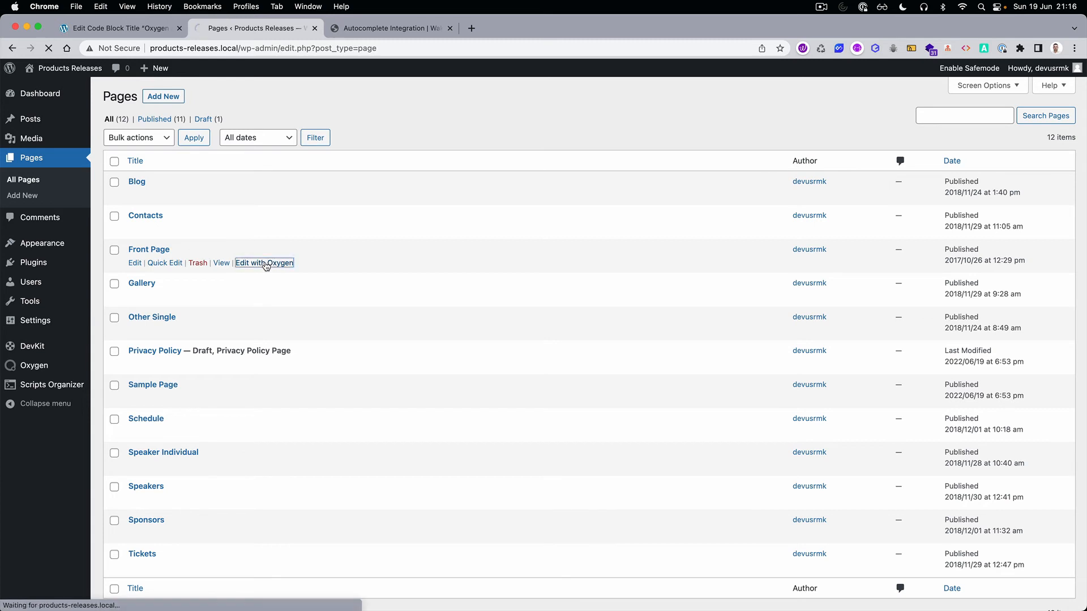
click(264, 263)
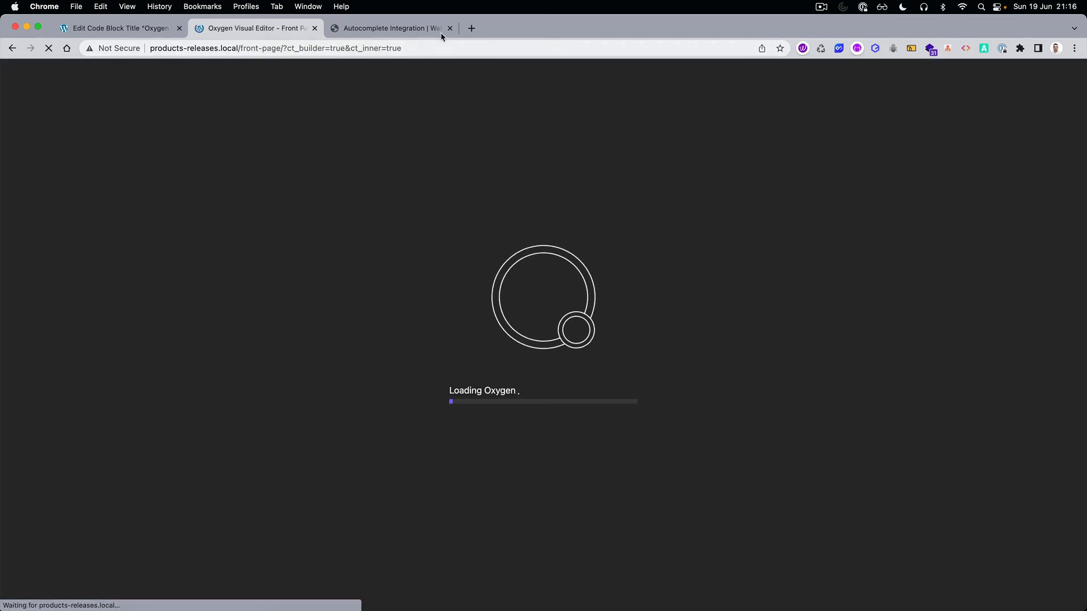
click(449, 27)
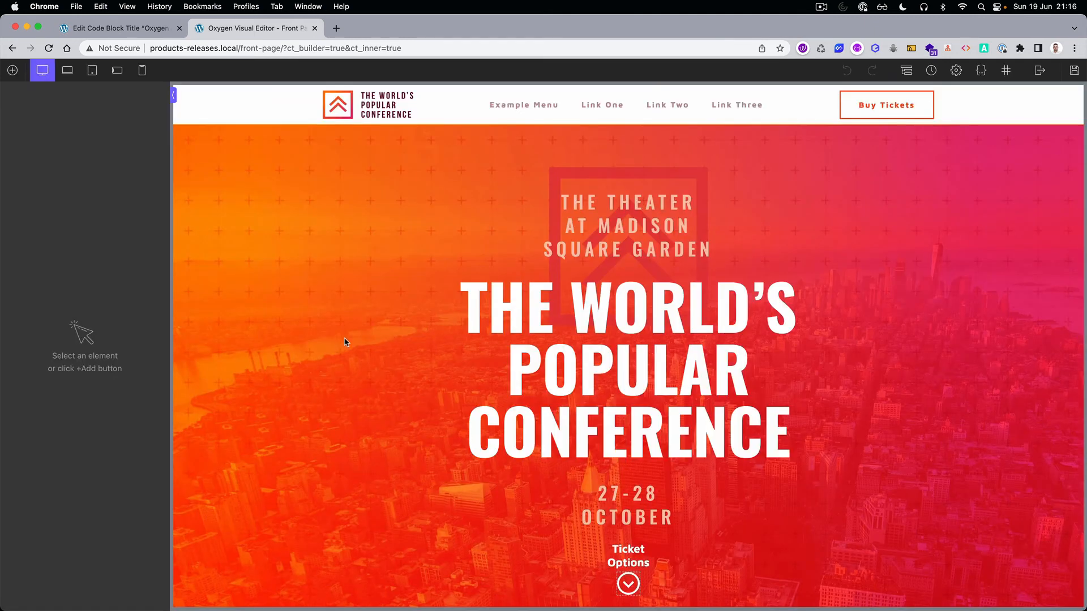
mouse_move(1005, 70)
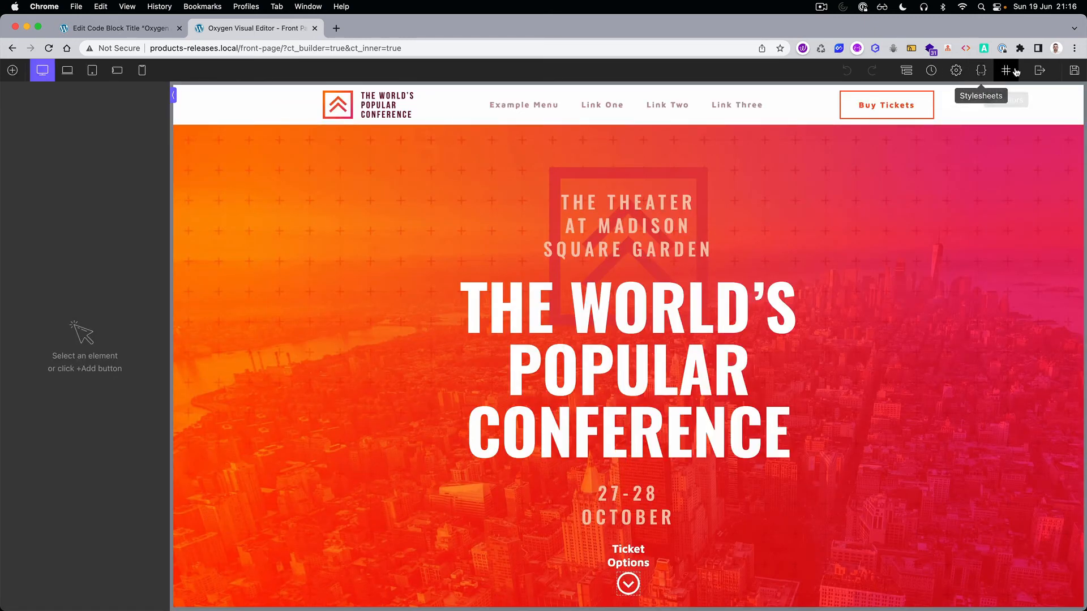
Assign conference-heading-one to the heading from the Plain Classes autocomplete after entering 'con'
click(1005, 70)
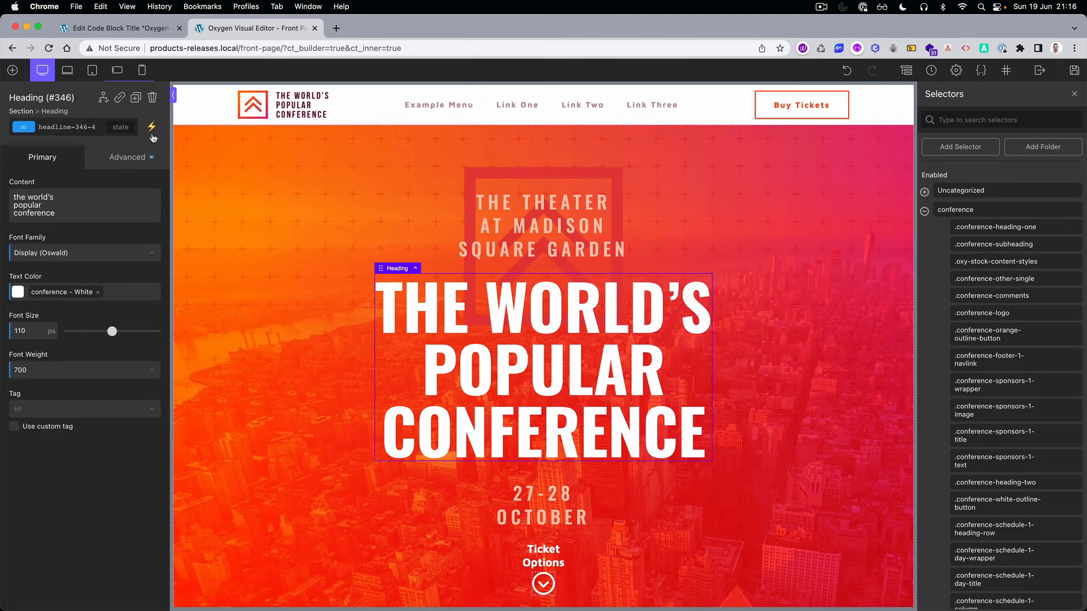
click(151, 127)
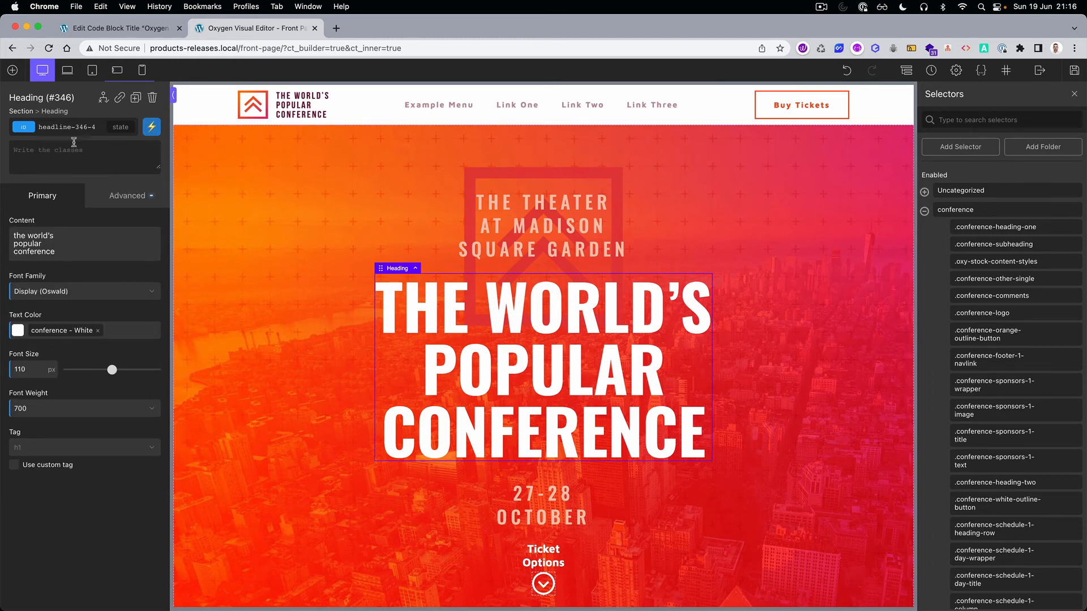
mouse_move(108, 156)
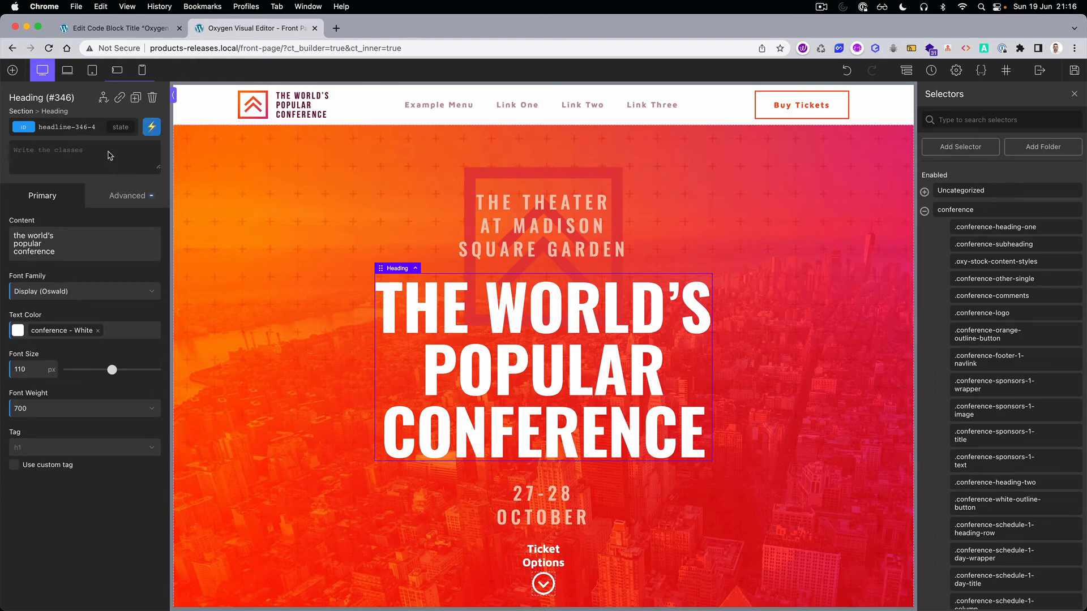
text(con)
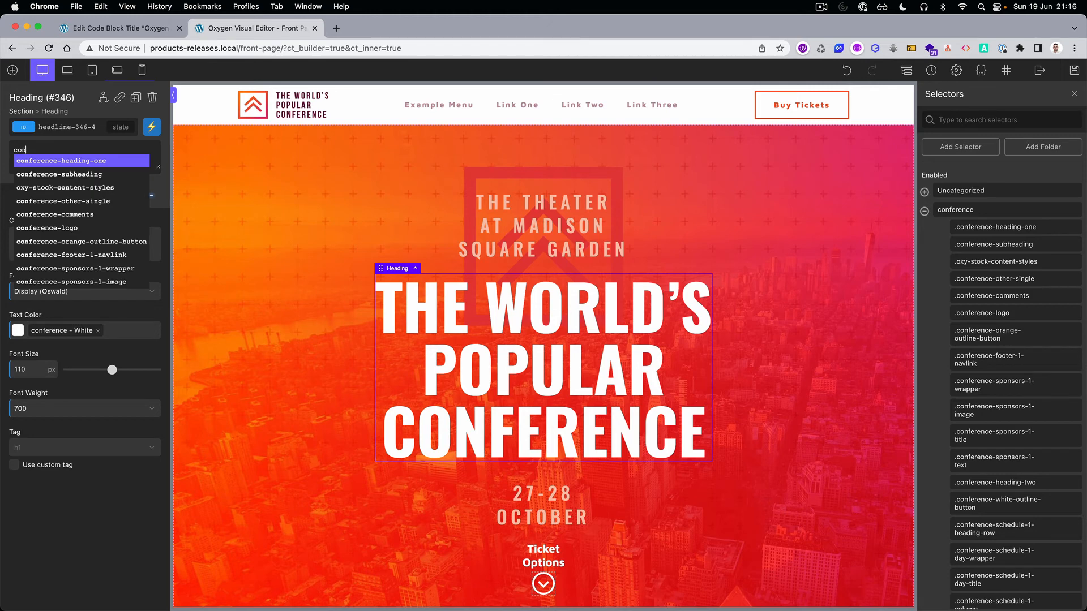
click(80, 160)
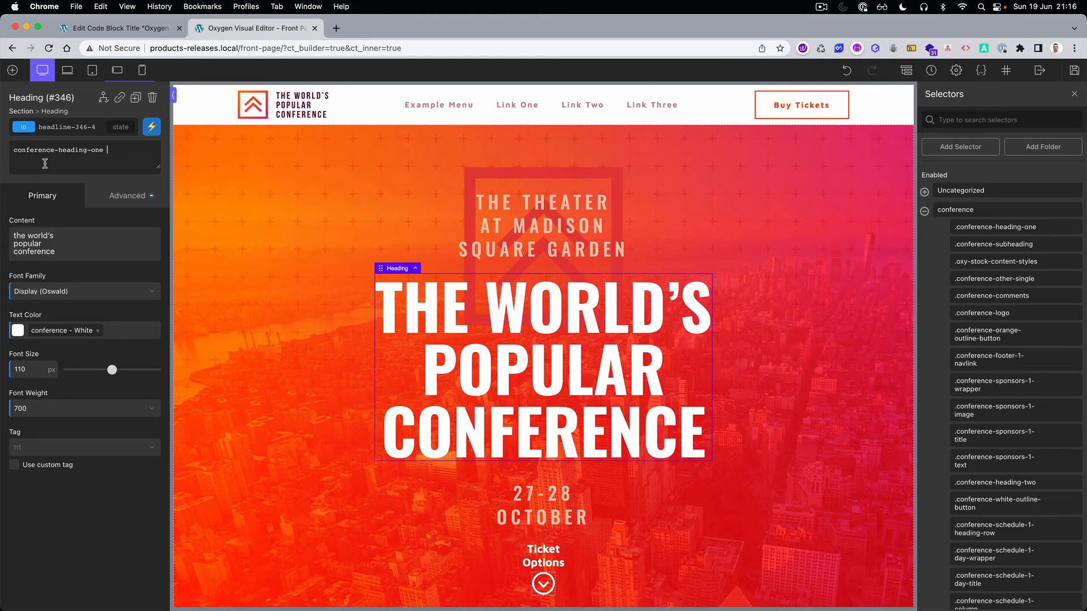
mouse_move(139, 150)
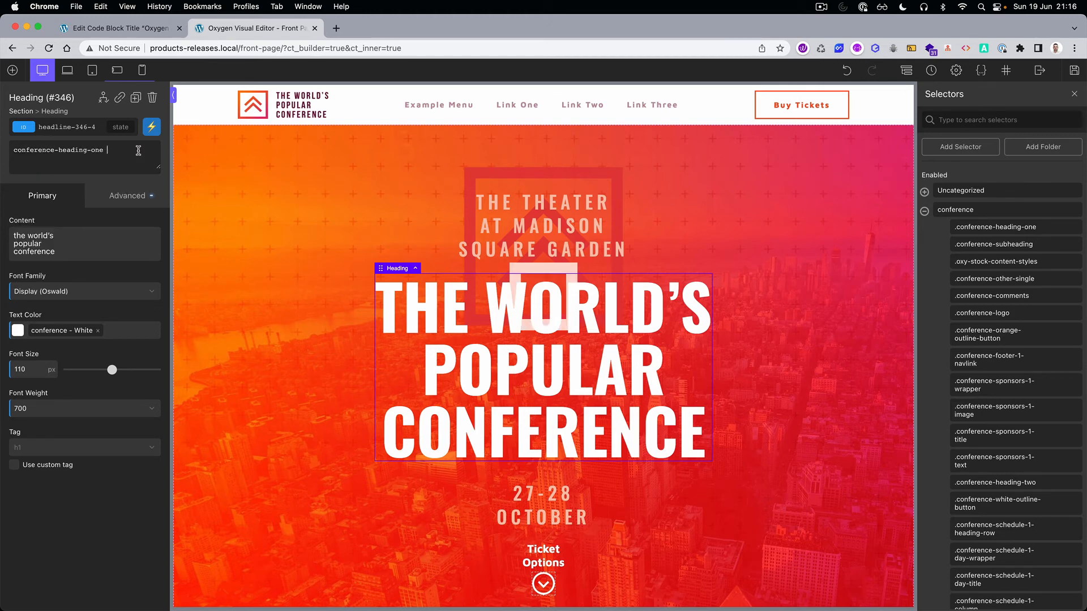
Add conference-logo as a second class from the 'con' suggestions
text(con)
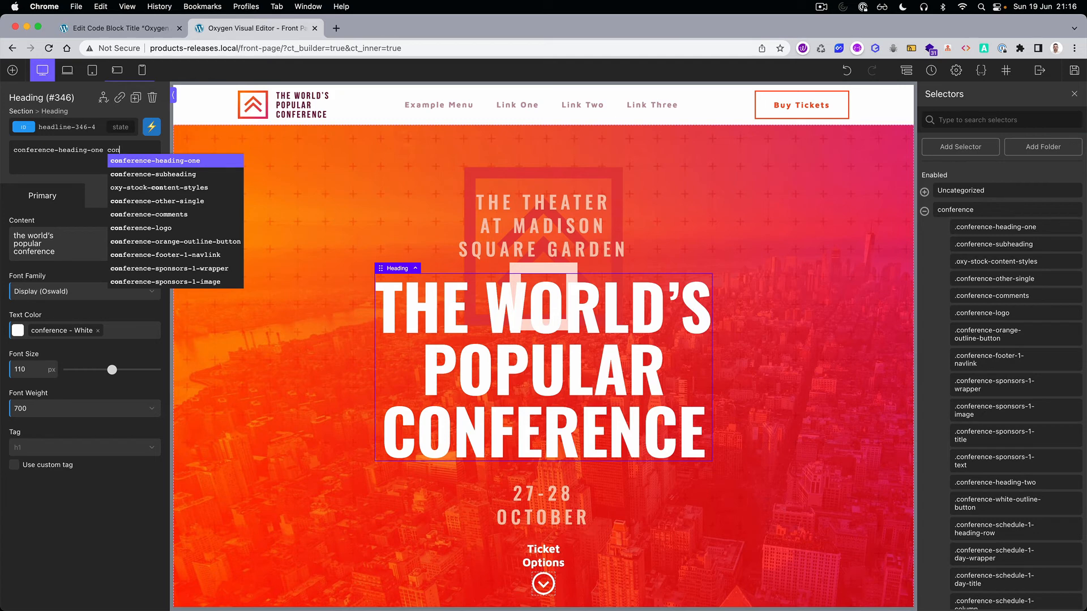
click(141, 227)
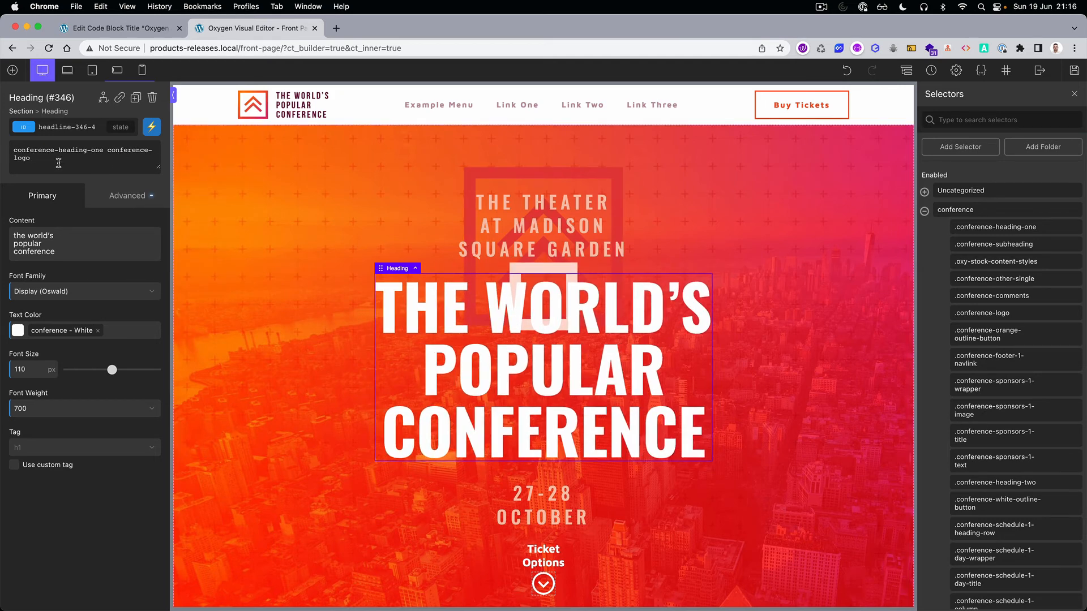
Browse the Selectors panel and enter 'Ti' to add the Time class to the heading
scroll(down, 3)
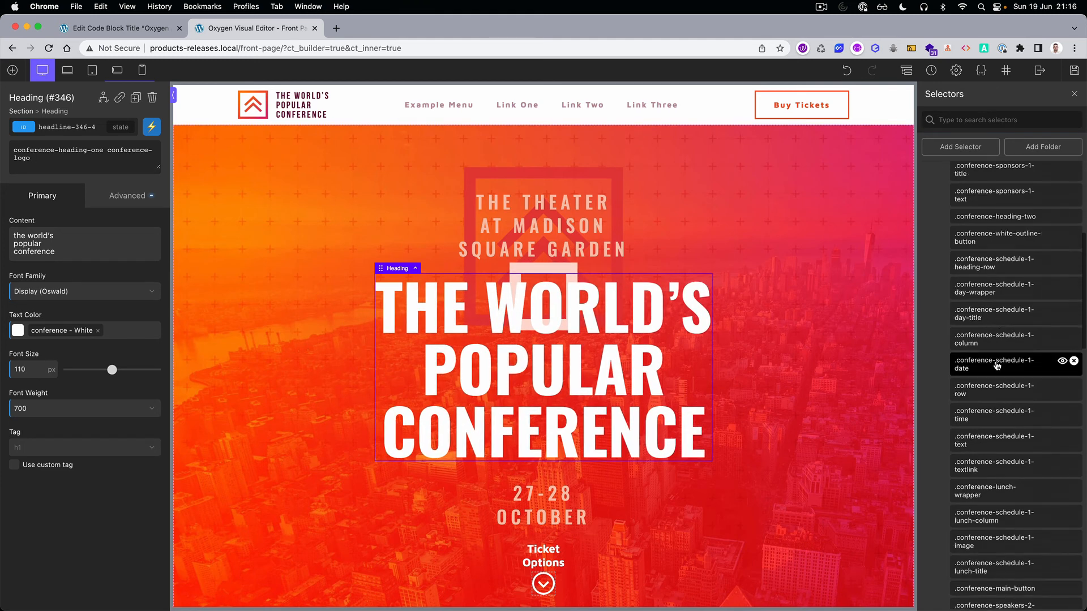
scroll(down, 3)
text( Business)
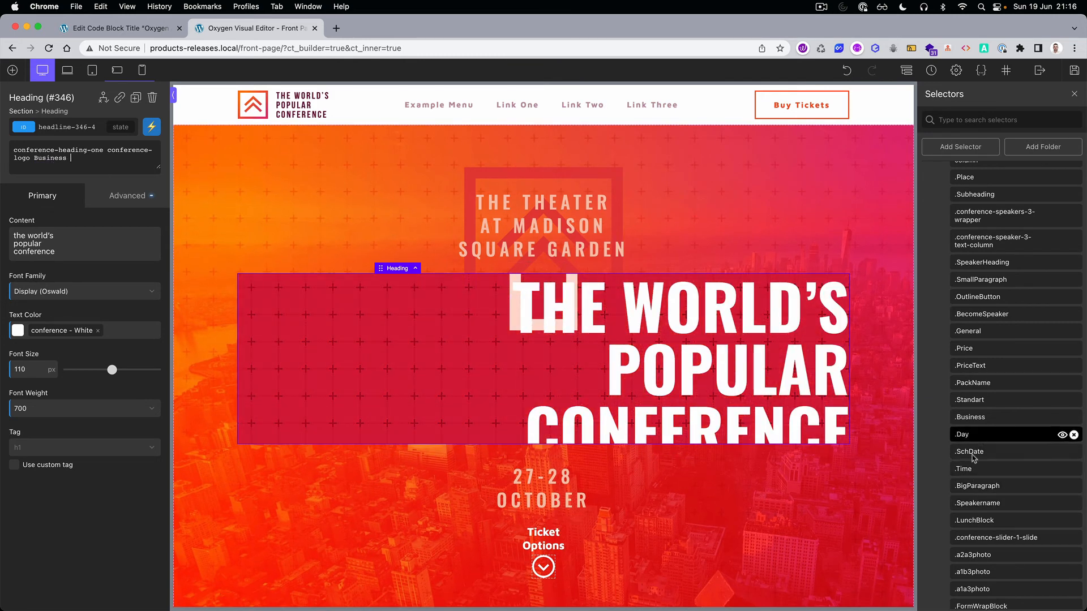
text(Time)
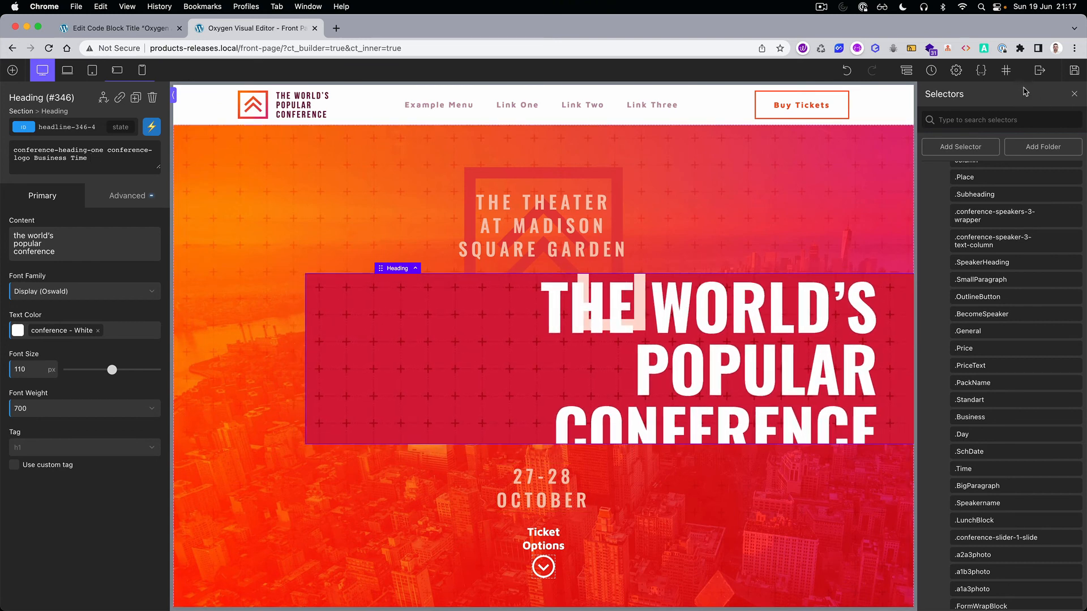
mouse_move(749, 176)
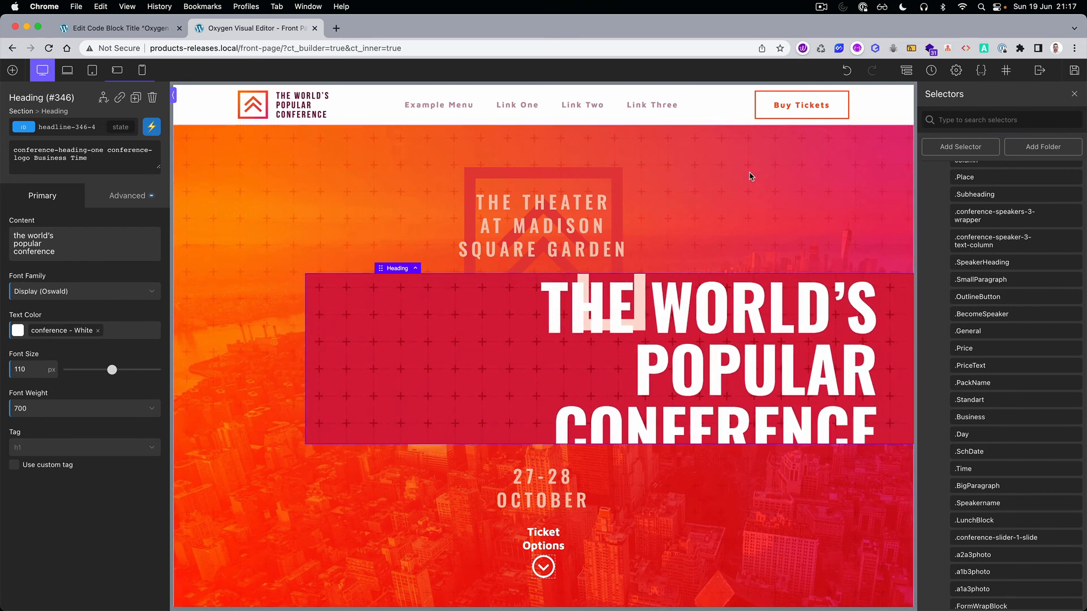
mouse_move(687, 186)
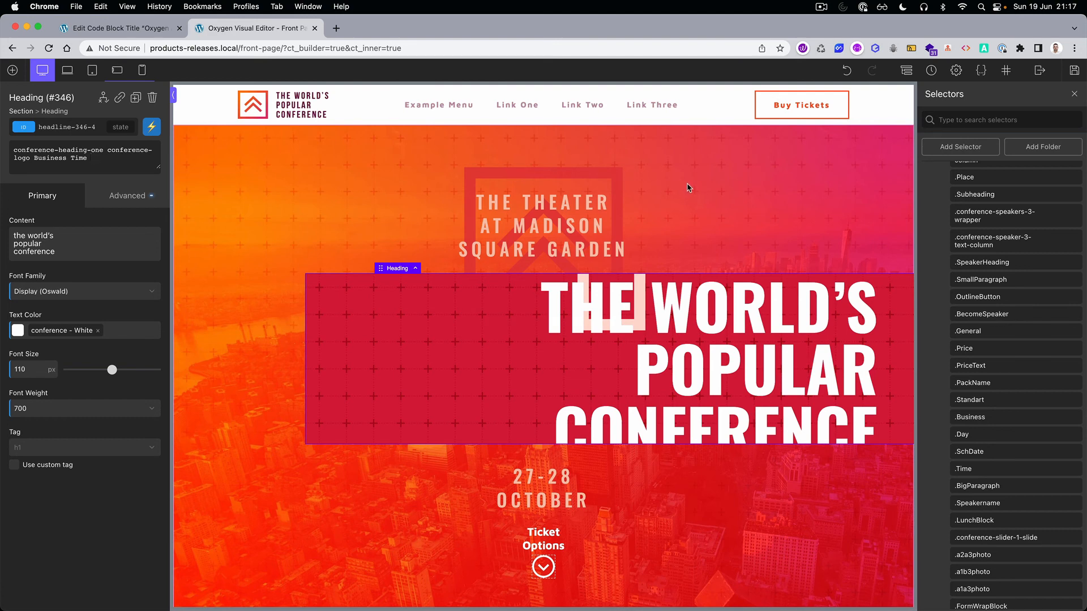
mouse_move(669, 192)
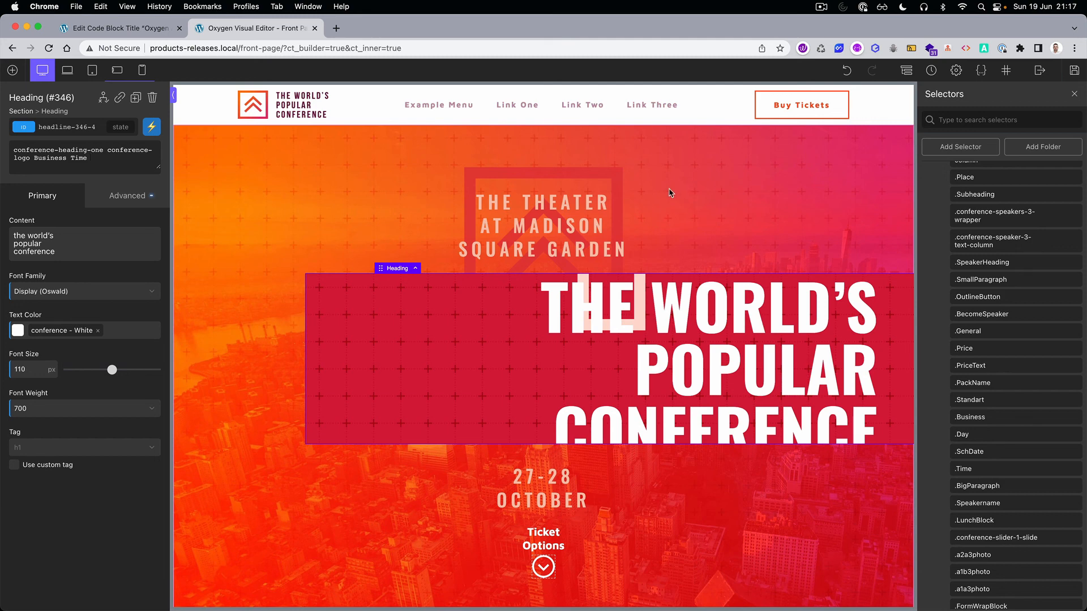
mouse_move(221, 293)
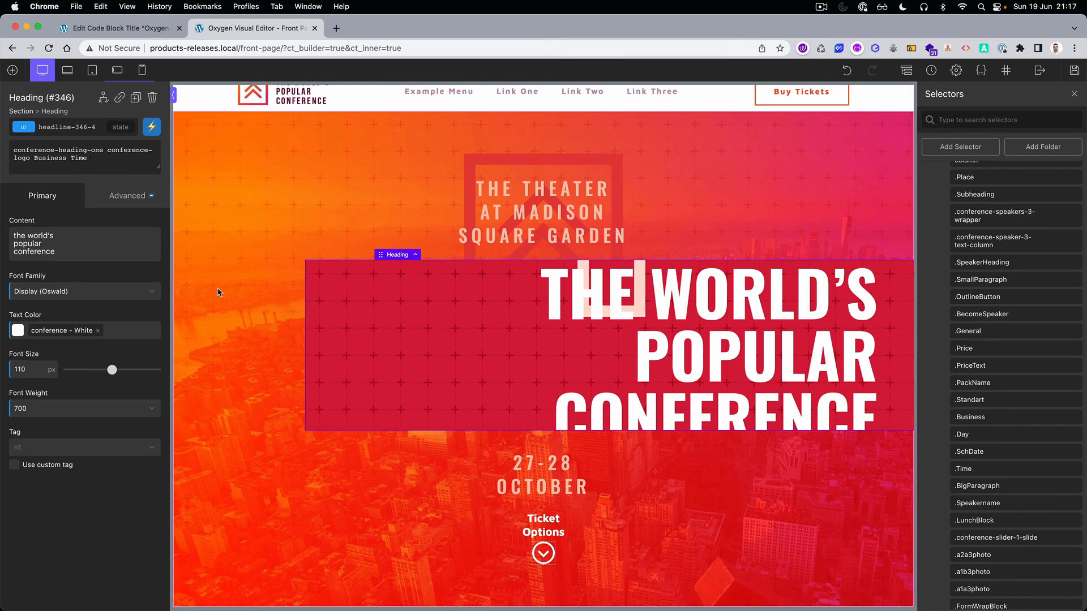
mouse_move(251, 297)
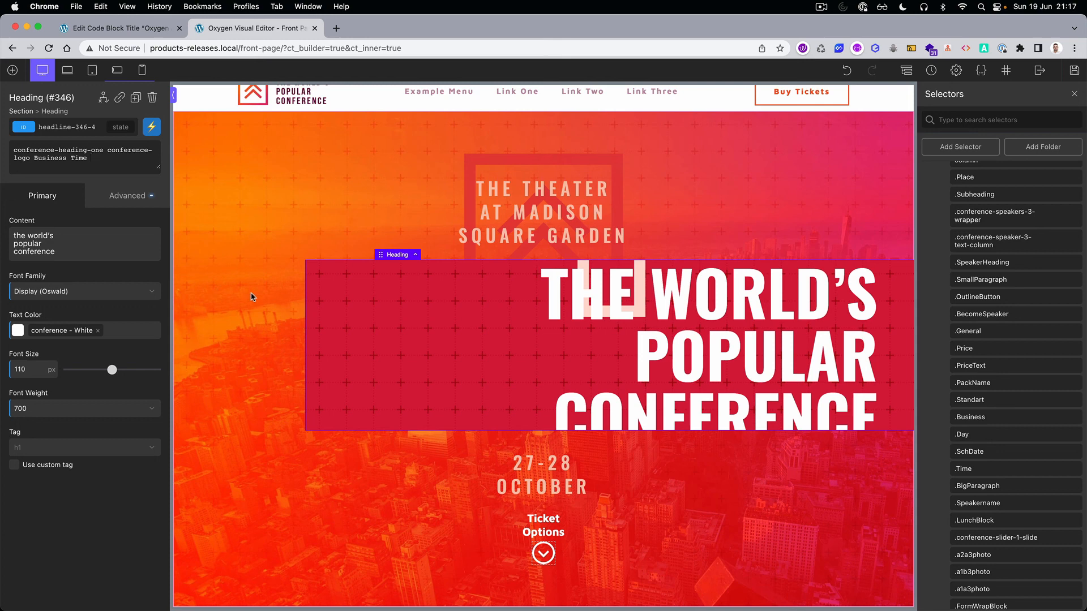
mouse_move(253, 296)
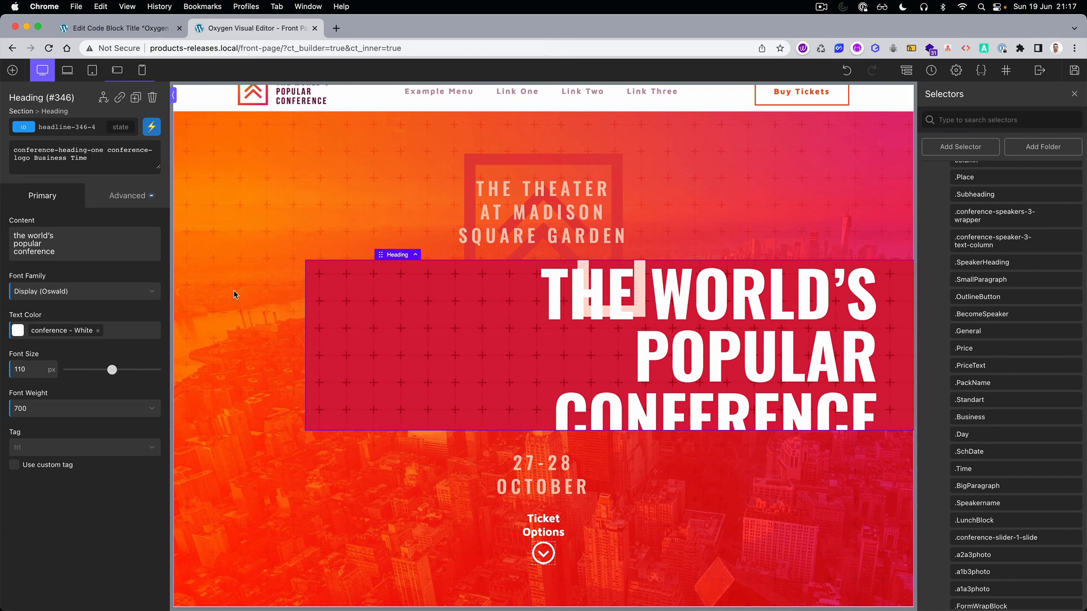